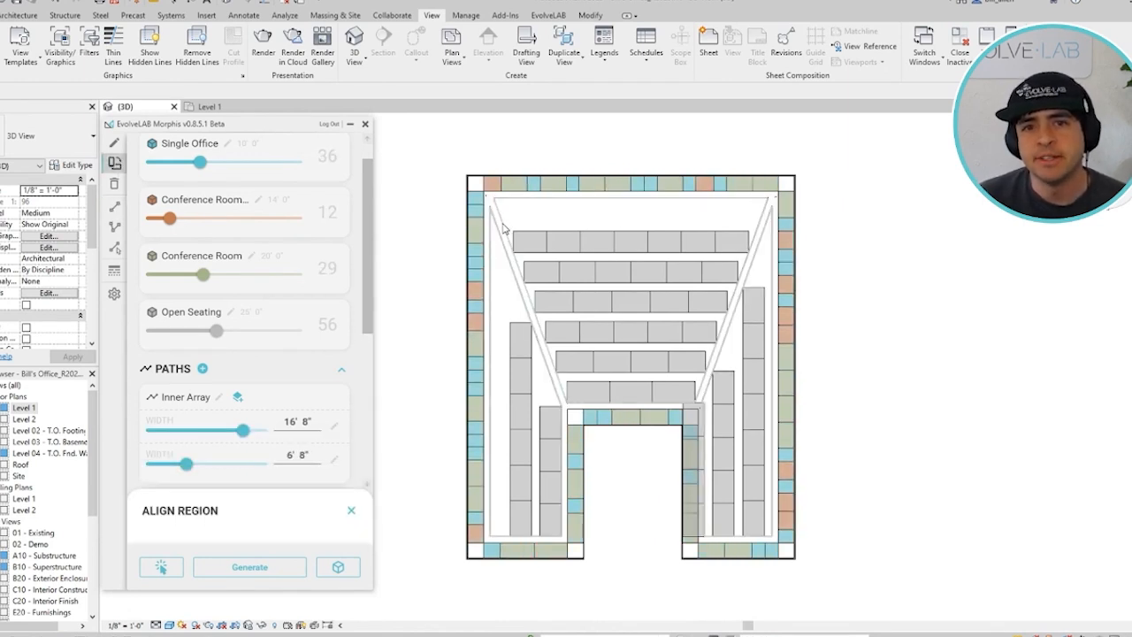
Switch the Morphis preview to 3D to inspect the auditorium seating
click(249, 566)
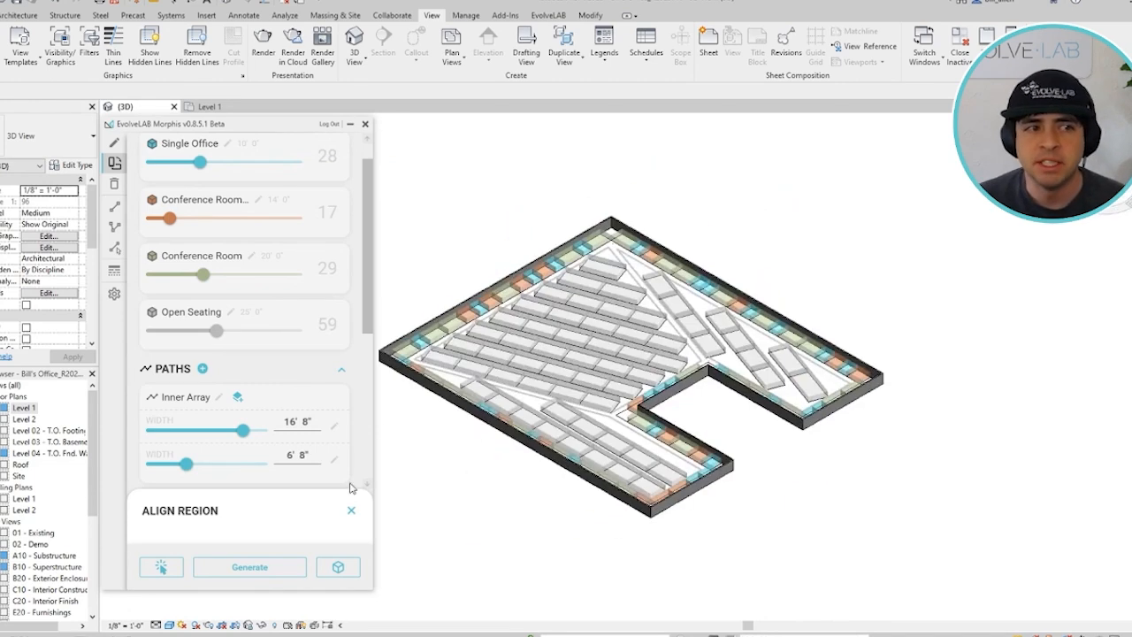
click(338, 566)
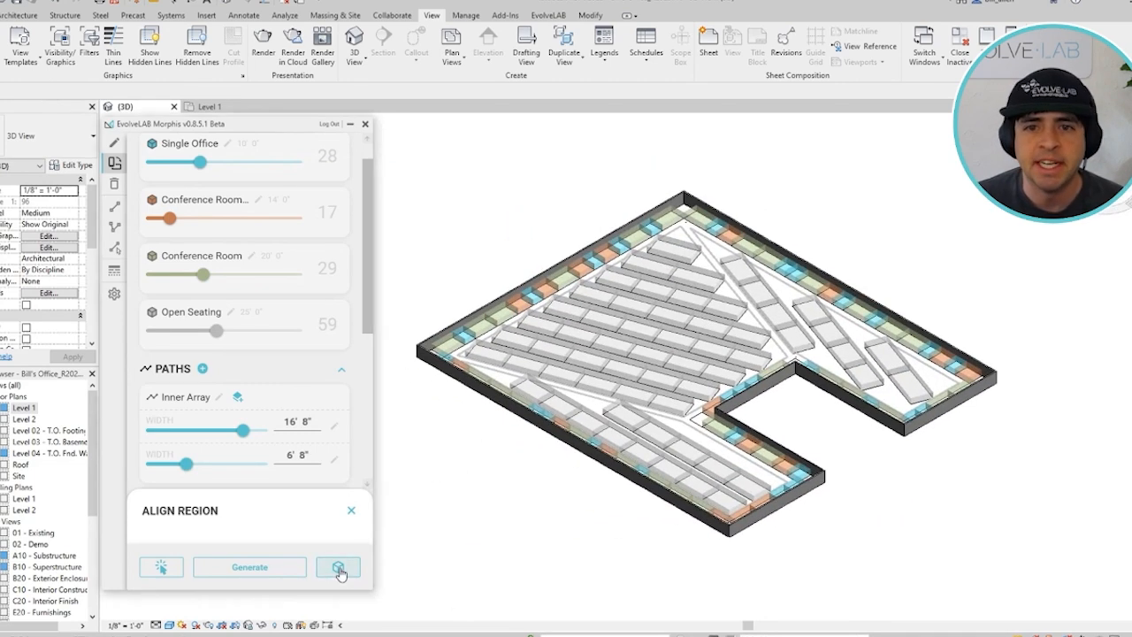
click(338, 566)
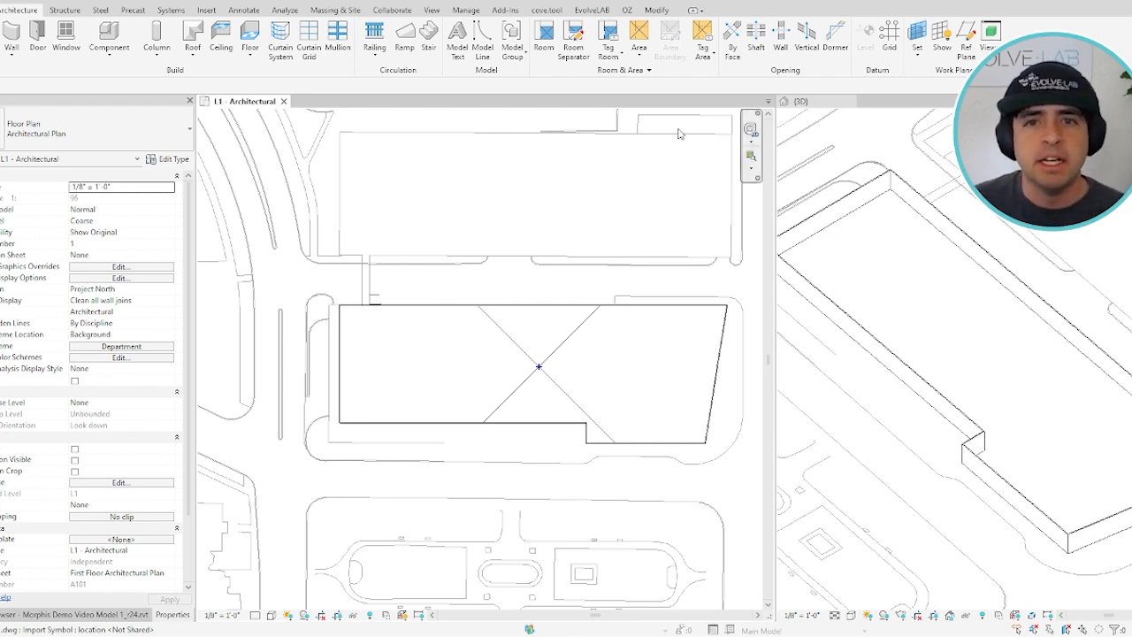
Launch the Morphis Layout Generator from the EvolveLAB ribbon
click(591, 11)
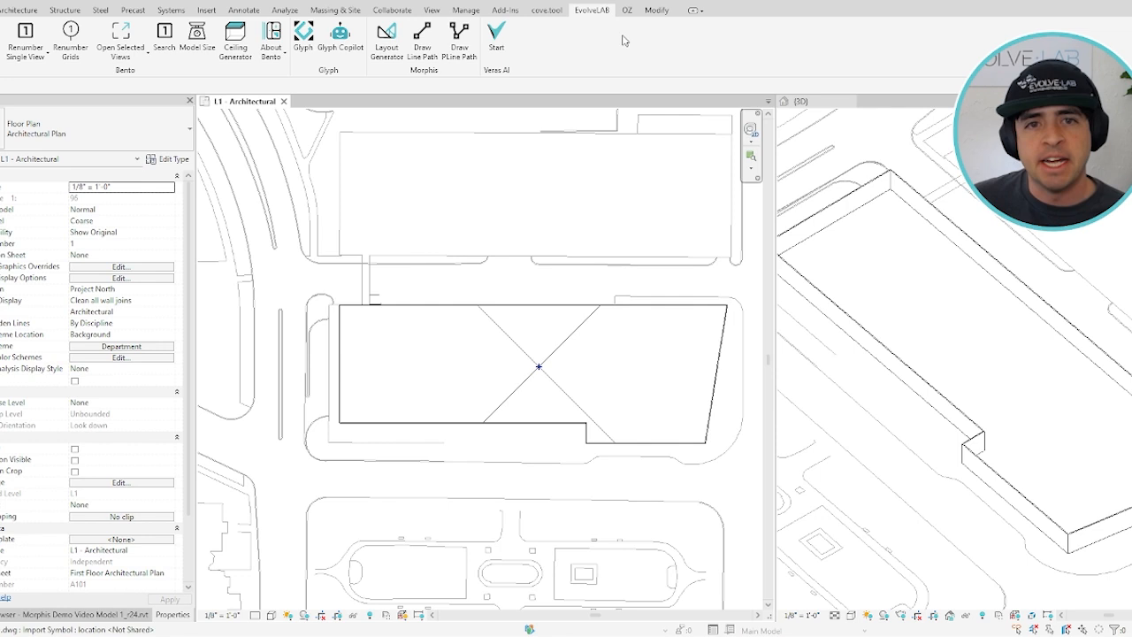
mouse_move(436, 77)
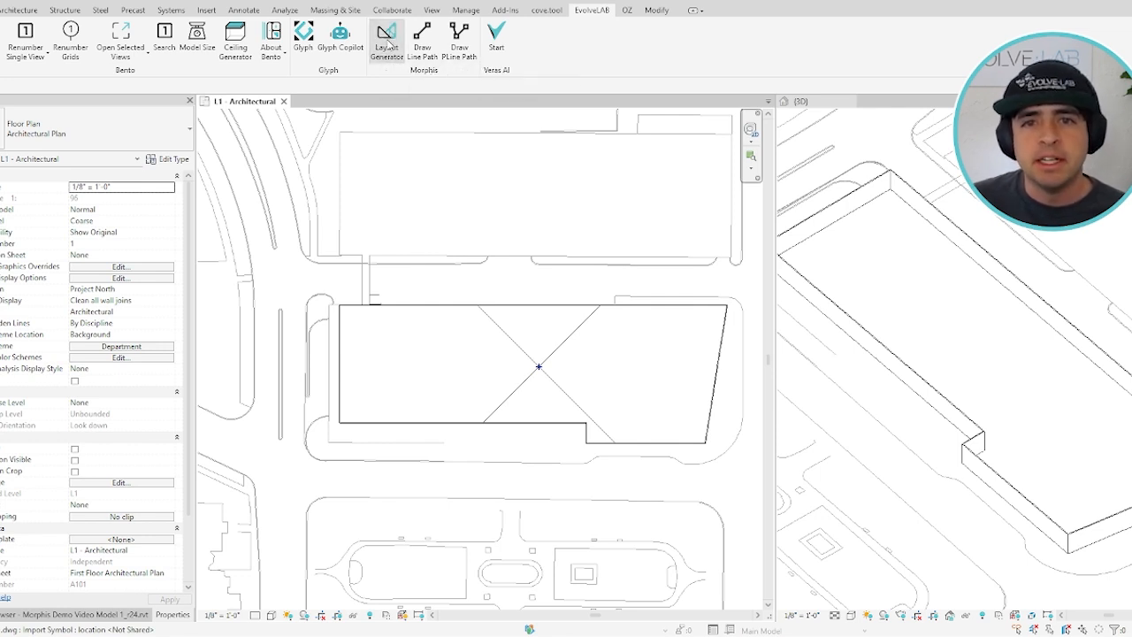
click(386, 39)
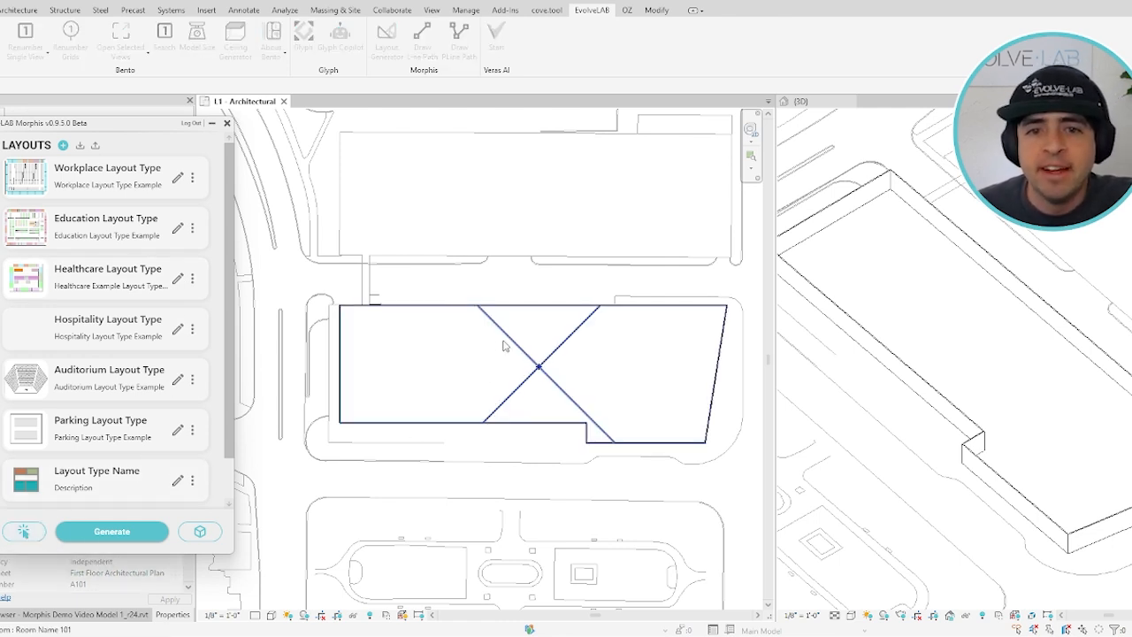
mouse_move(504, 339)
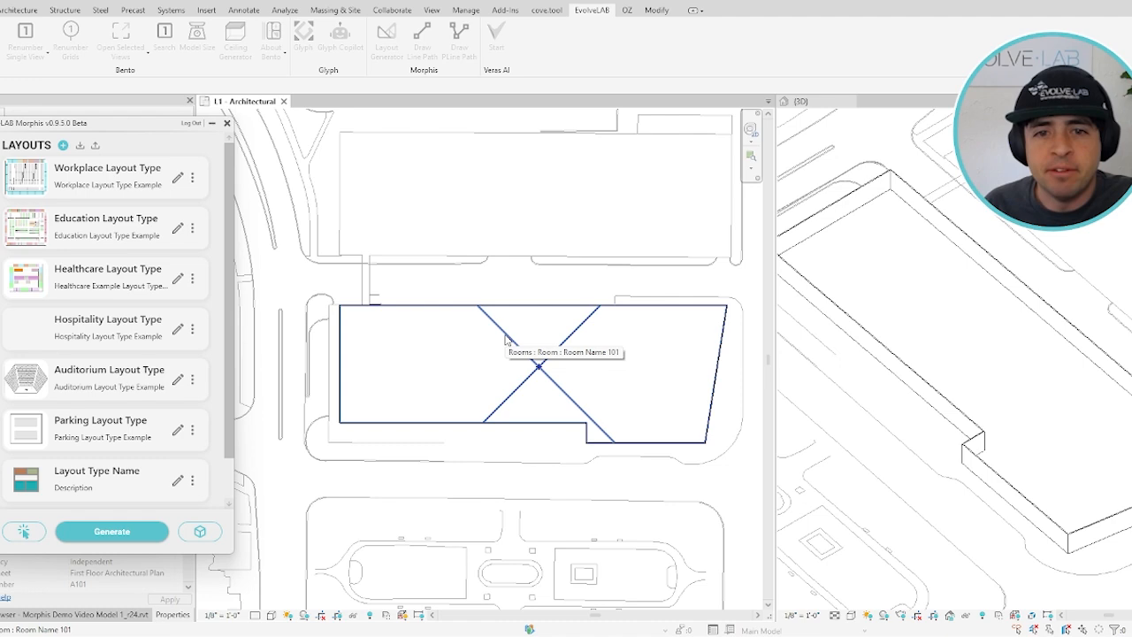
Pick the L1 room and generate a Workplace layout of desks and perimeter modules
click(112, 531)
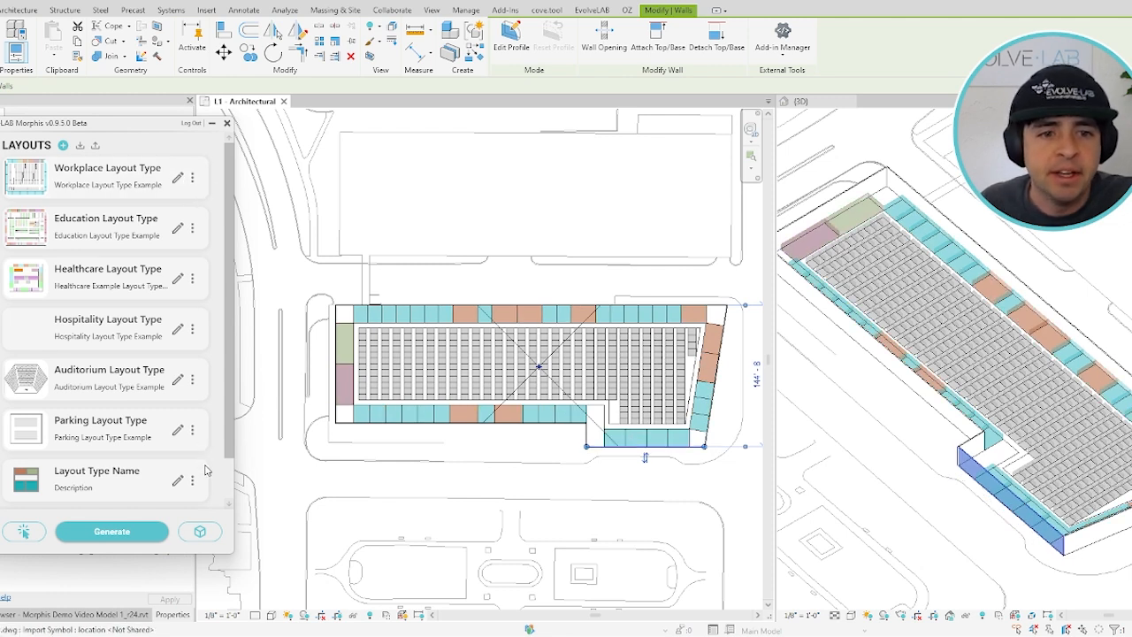
Adjust the Office module count and set path widths to 7' 7 1/2" and 3' 10 1/2"
click(106, 177)
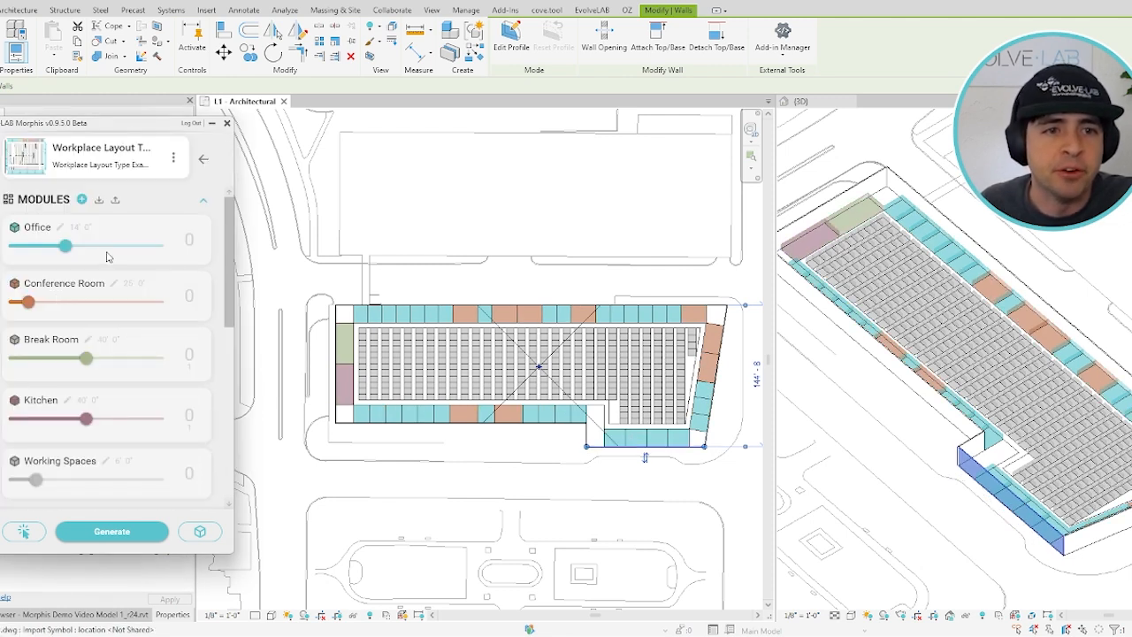
drag(64, 245, 69, 244)
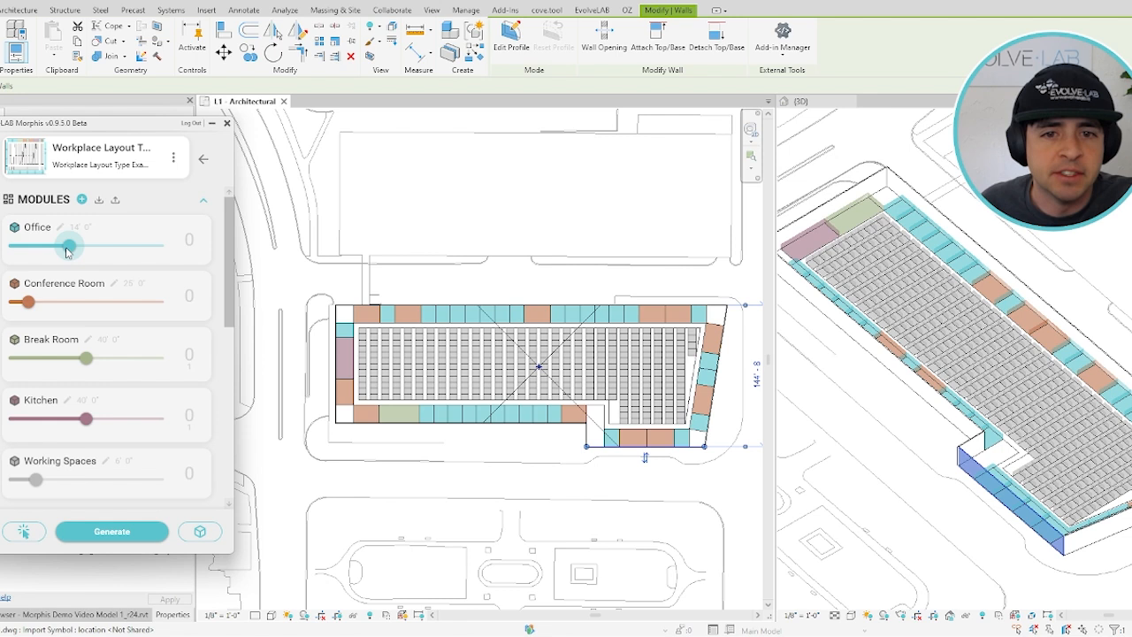
scroll(down, 3)
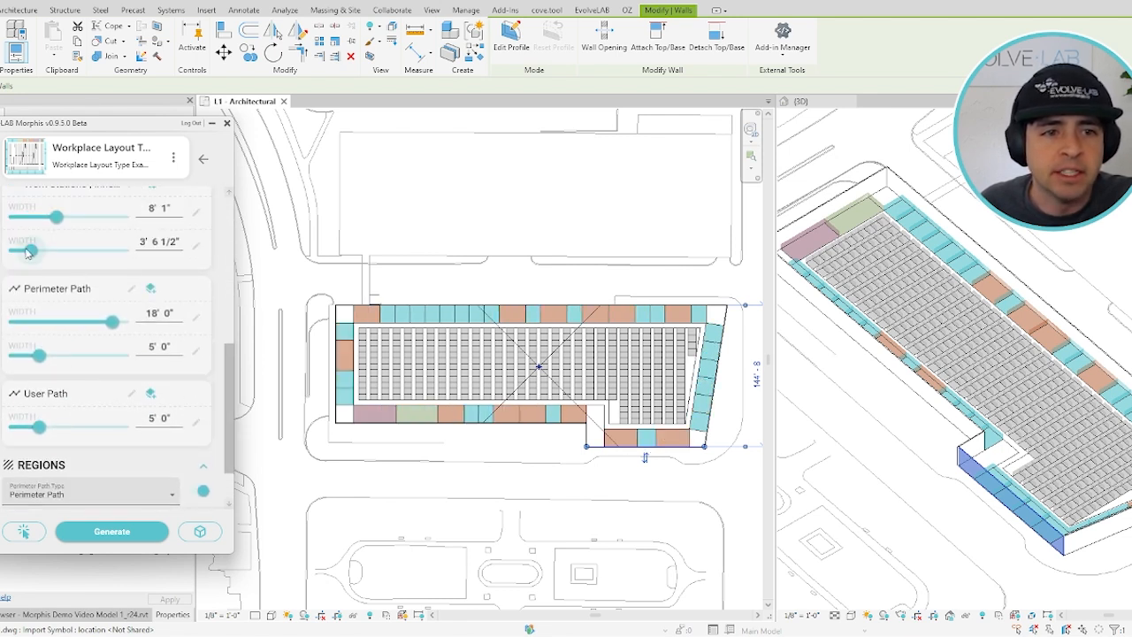
drag(14, 252, 33, 251)
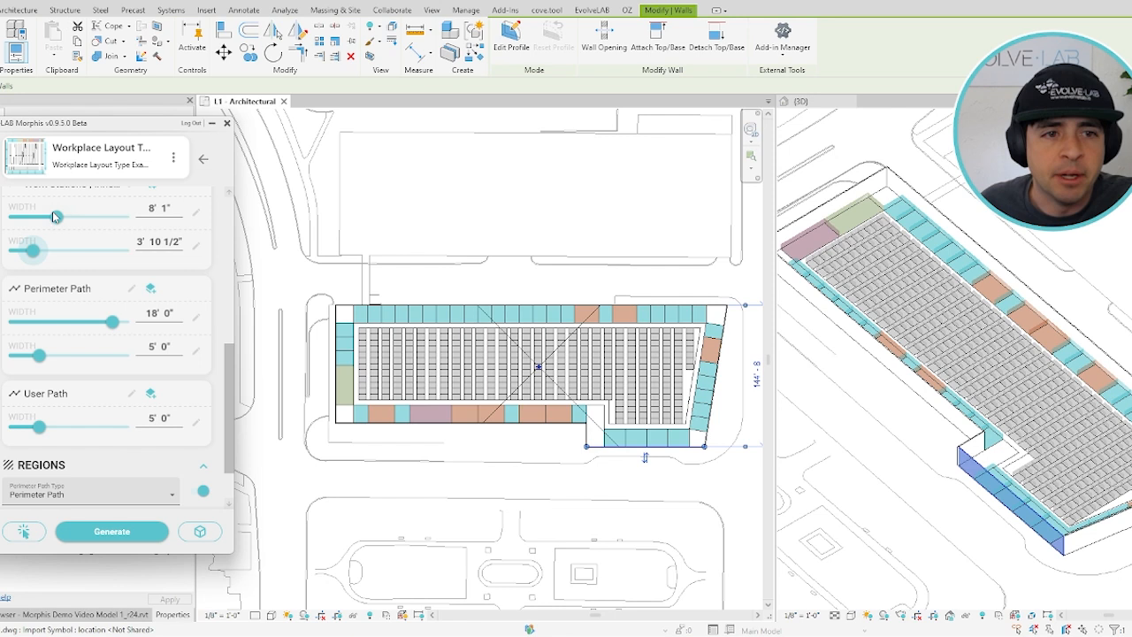
drag(53, 216, 85, 215)
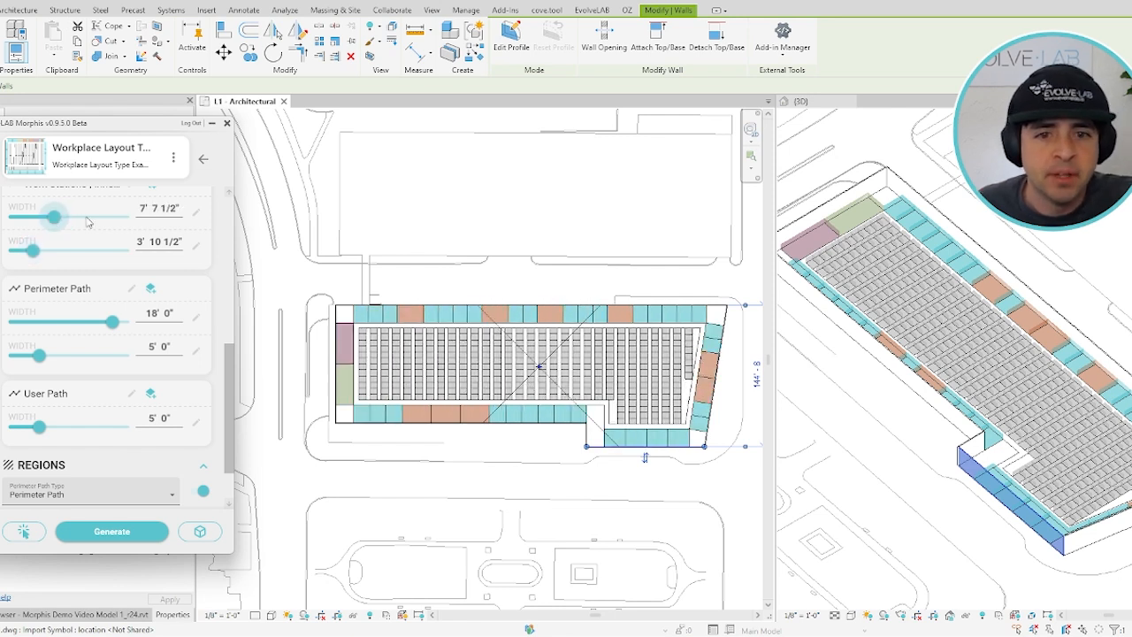
mouse_move(377, 492)
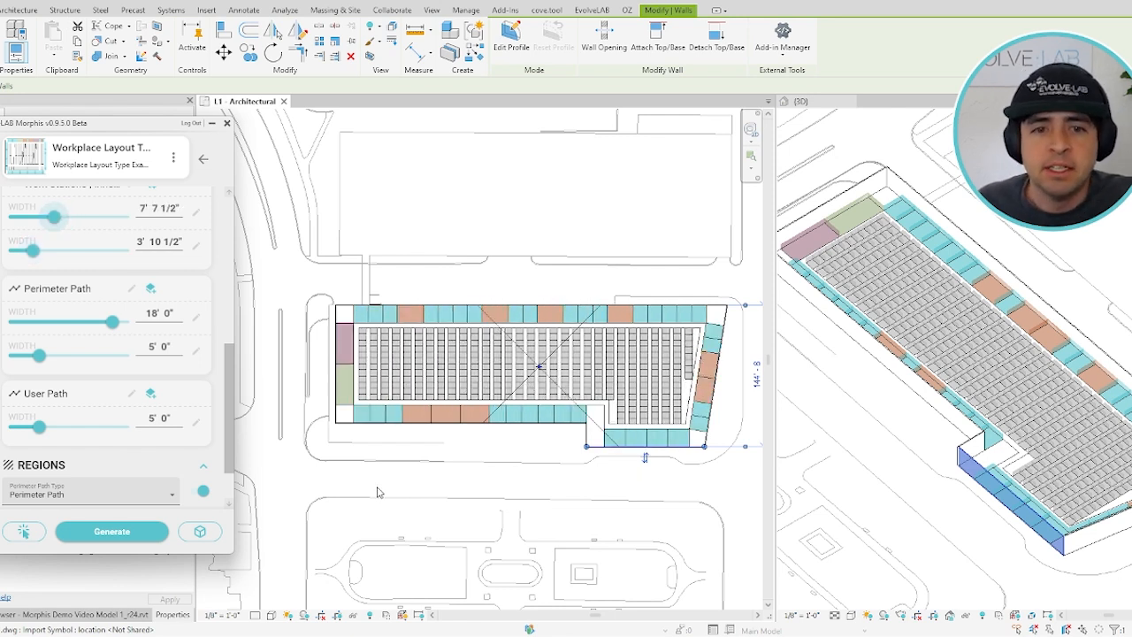
mouse_move(202, 531)
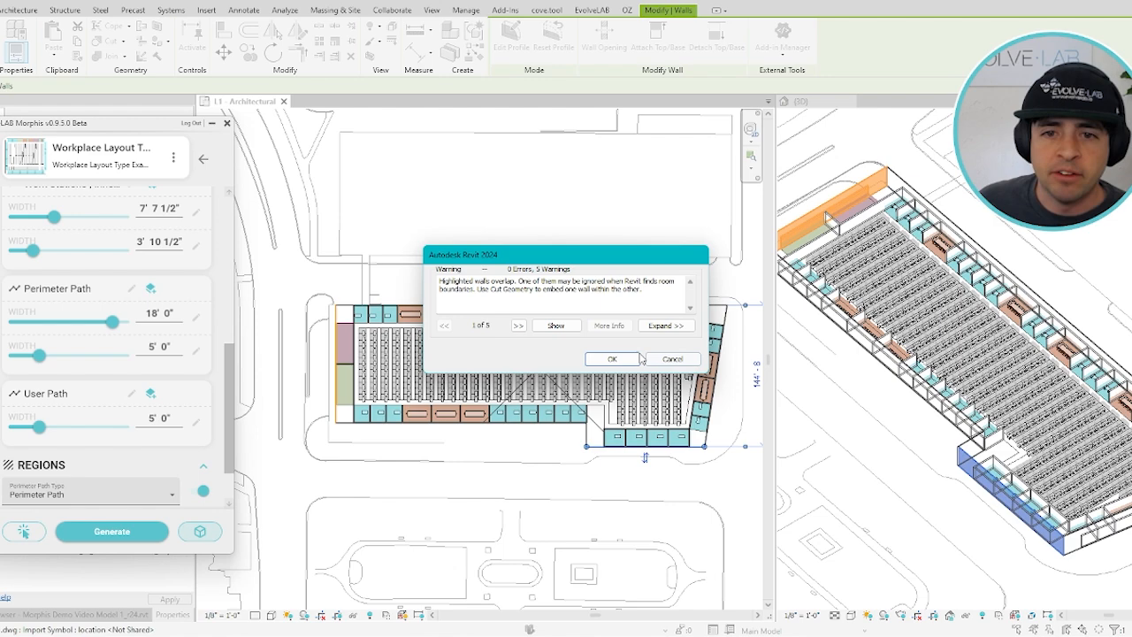
Dismiss the overlapping-walls warning and inspect the baked layout in 3D
click(612, 357)
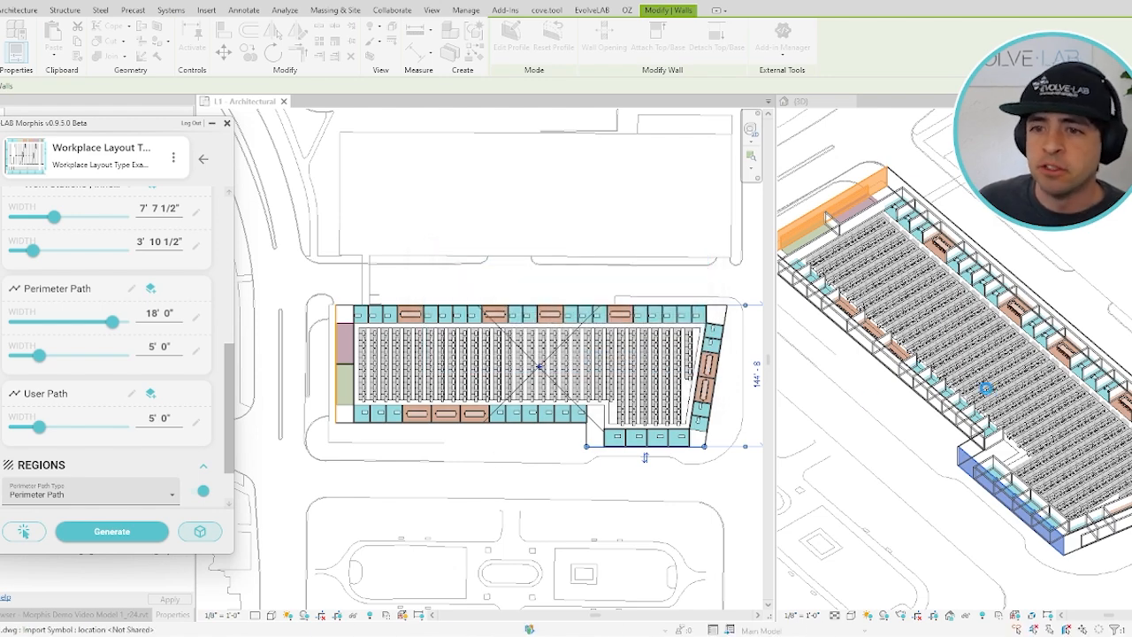
click(111, 531)
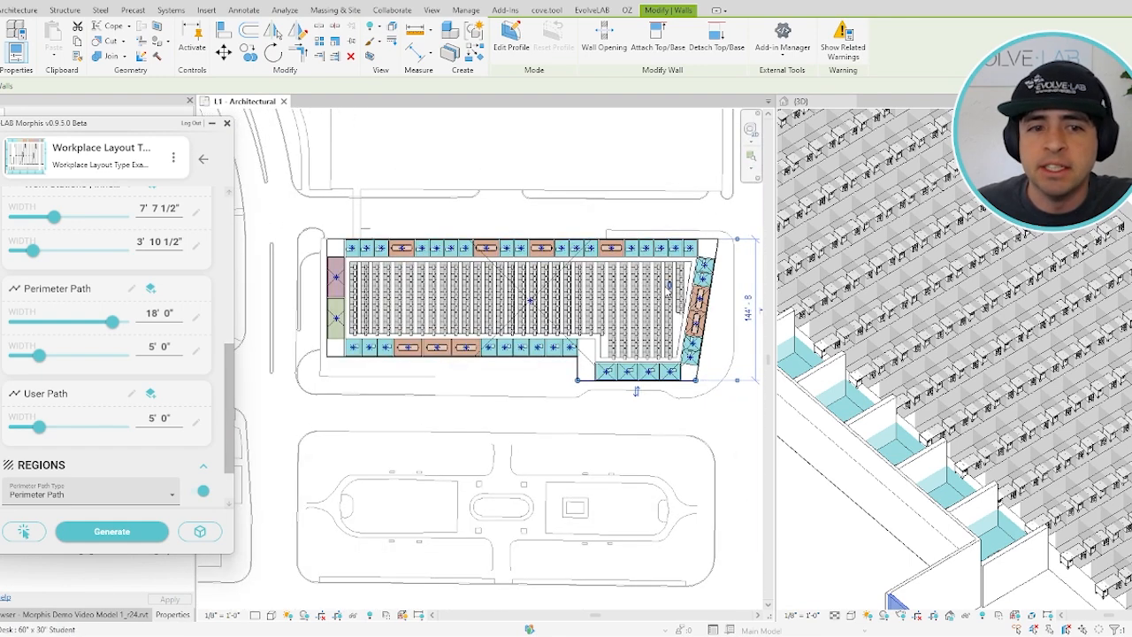
mouse_move(559, 506)
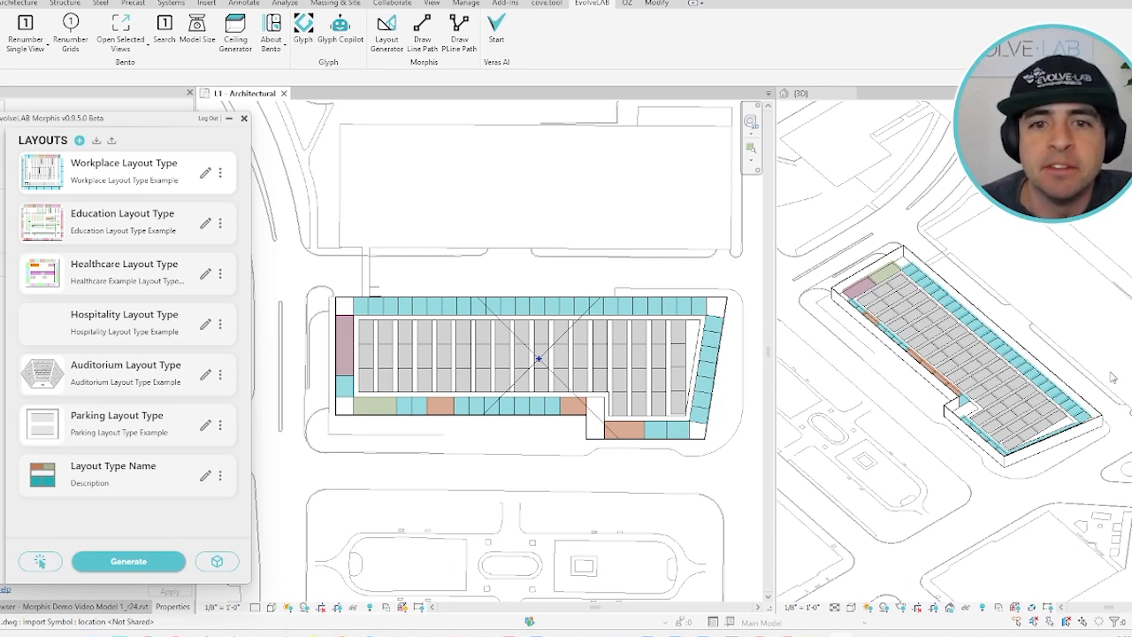
mouse_move(226, 175)
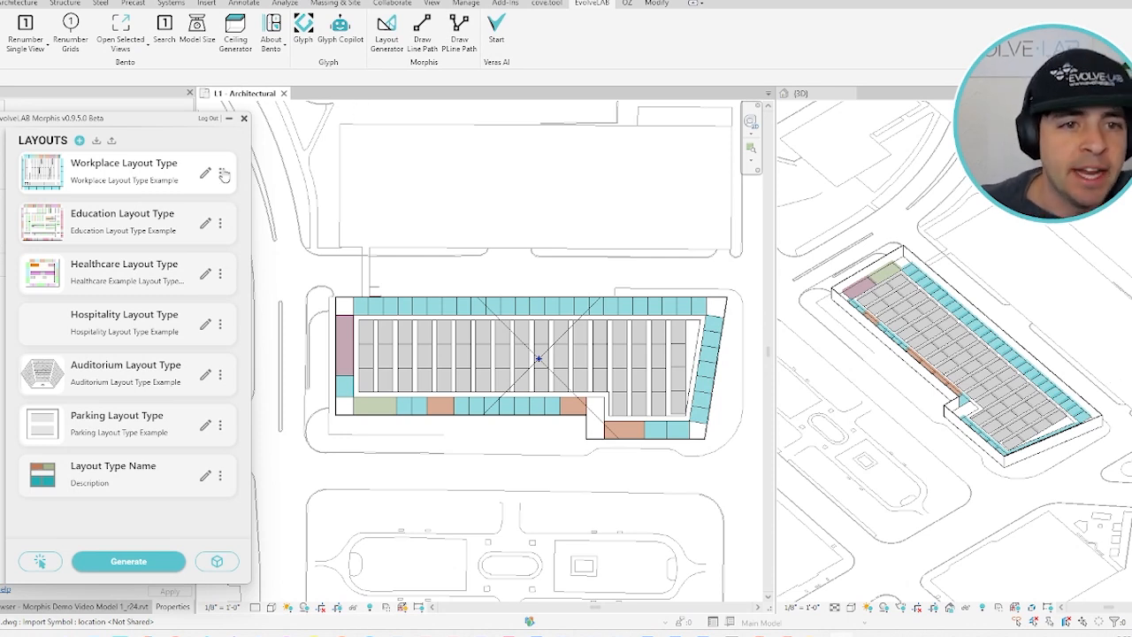
Raise the Conference Room count, then bring it back down to 3
click(124, 172)
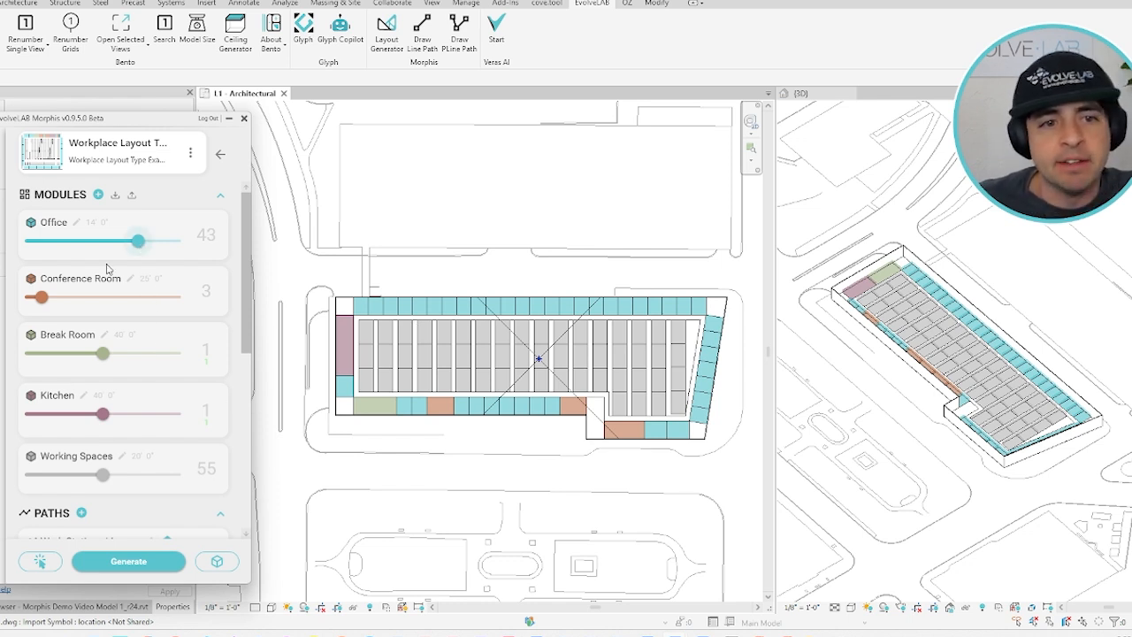
drag(39, 299, 124, 299)
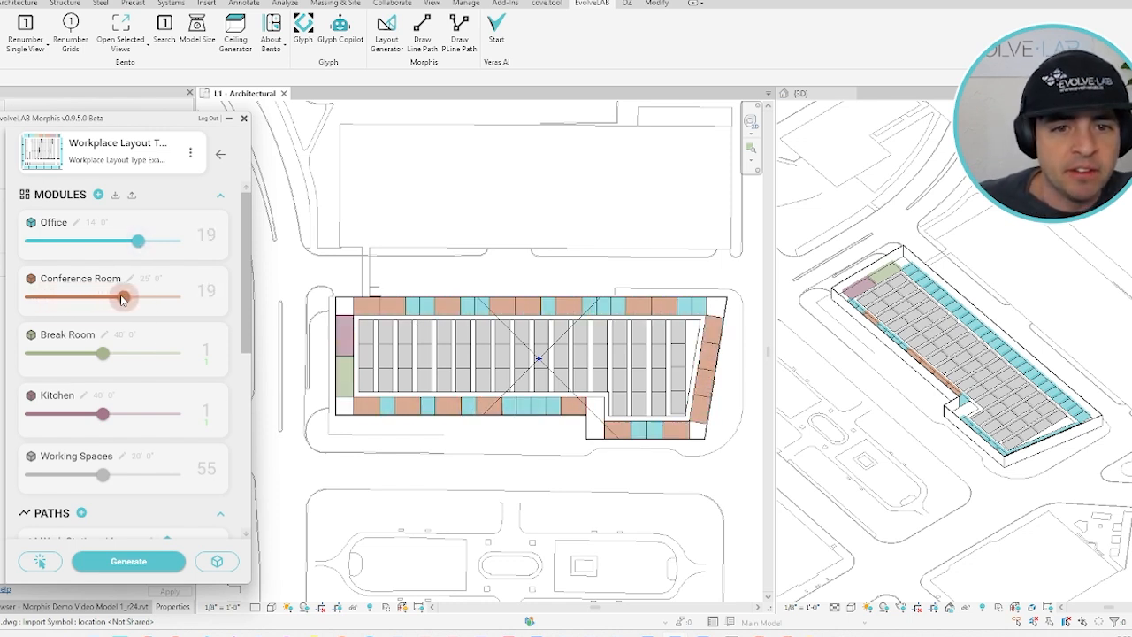
drag(127, 299, 173, 299)
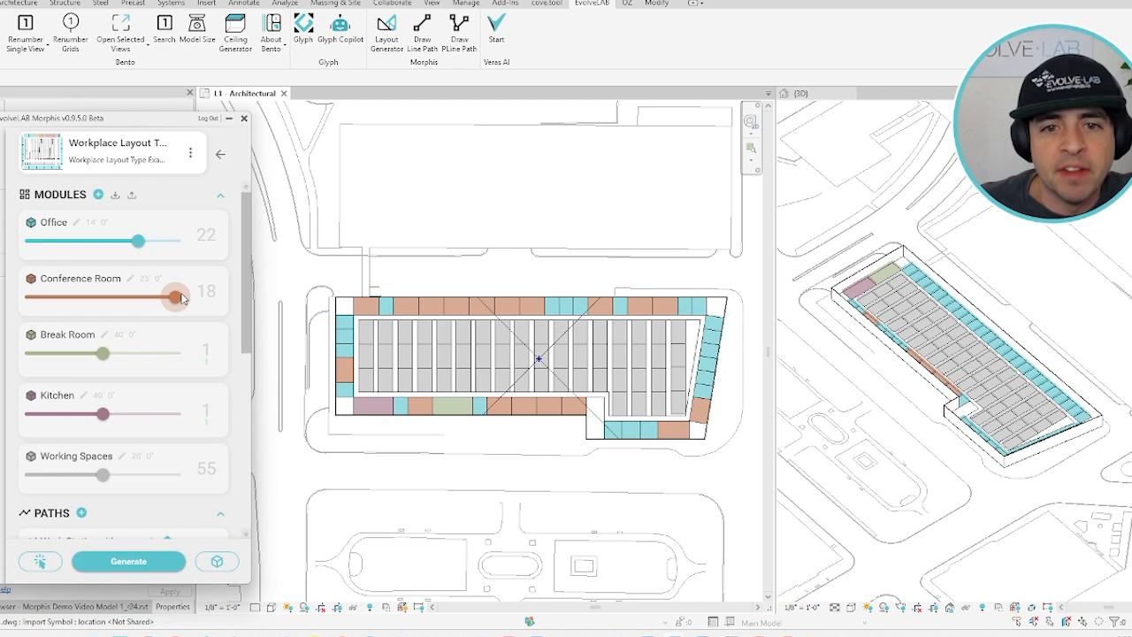
drag(173, 296, 51, 297)
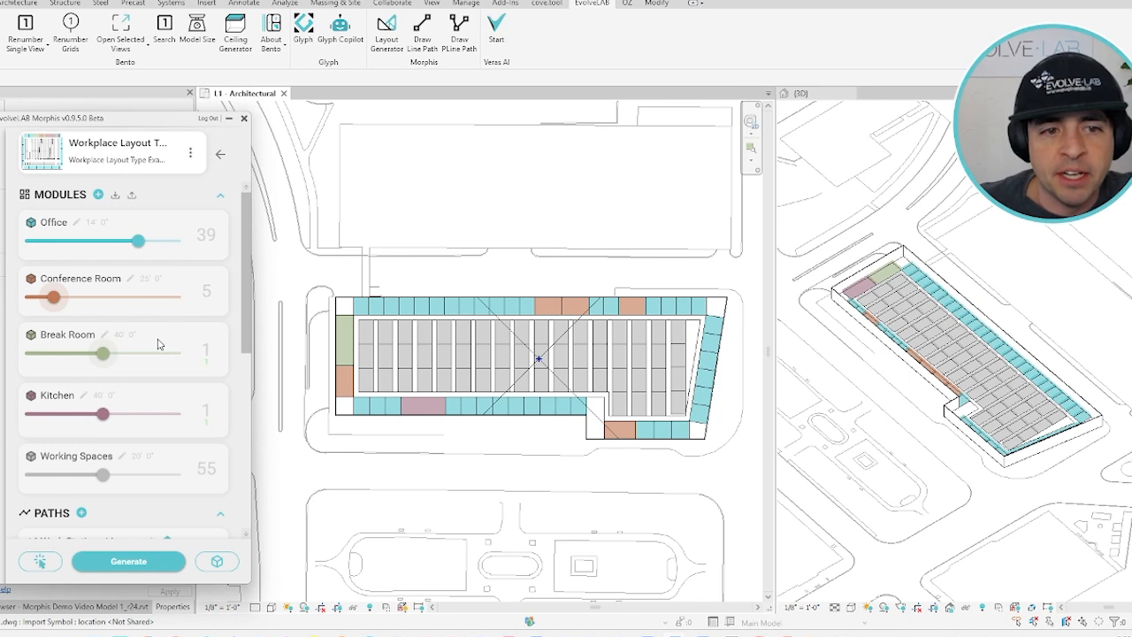
mouse_move(211, 366)
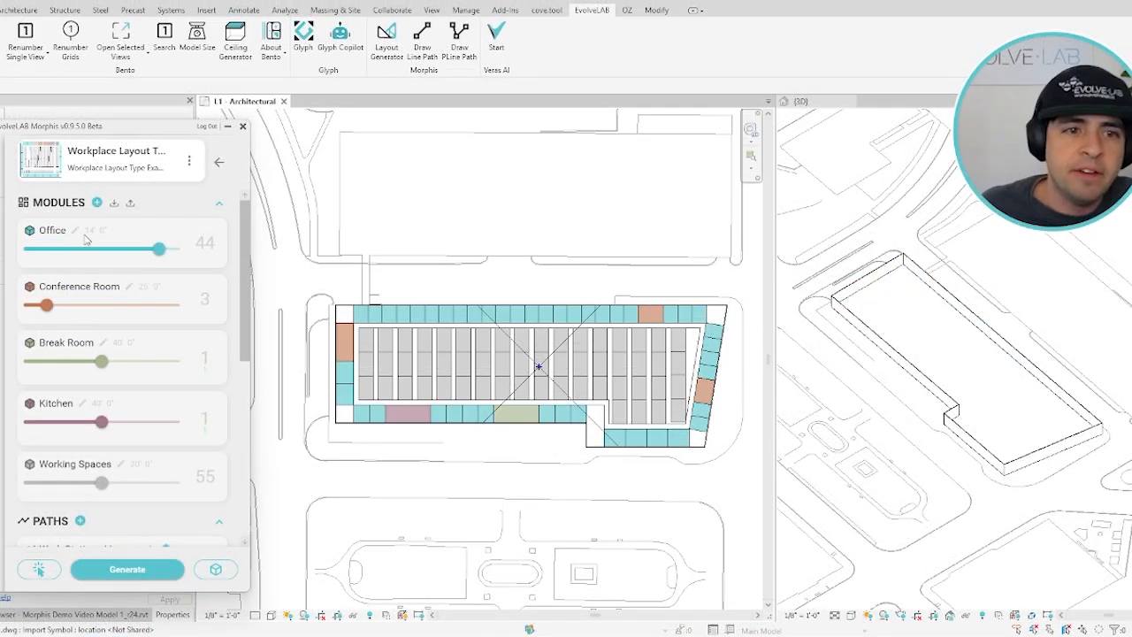
Set the Office module's colour and its family category to Furniture
click(74, 230)
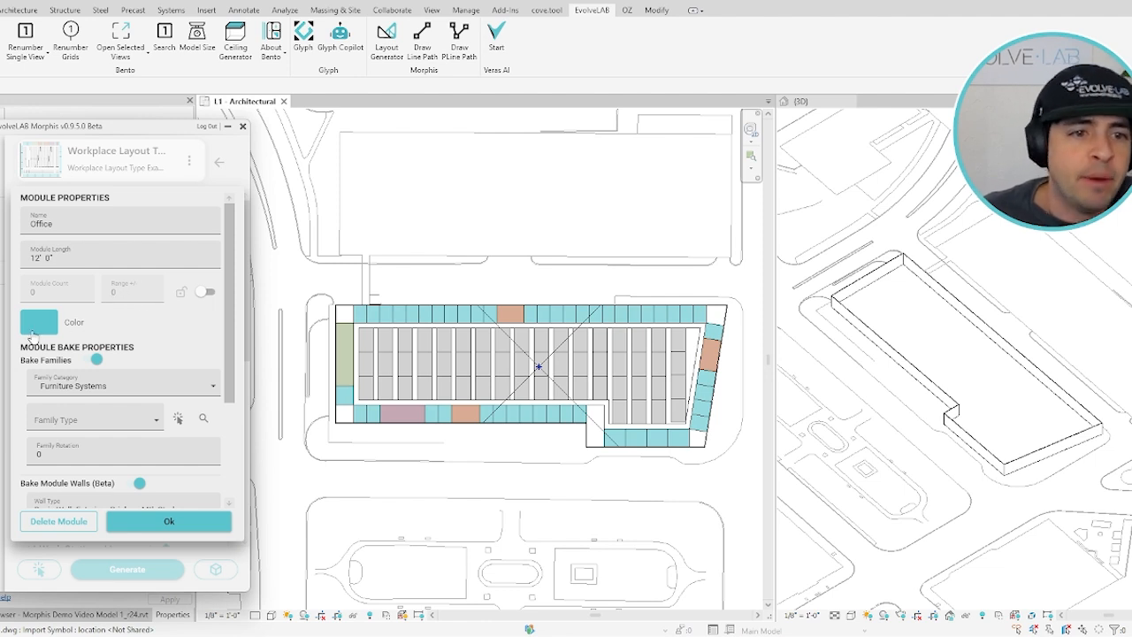
click(39, 322)
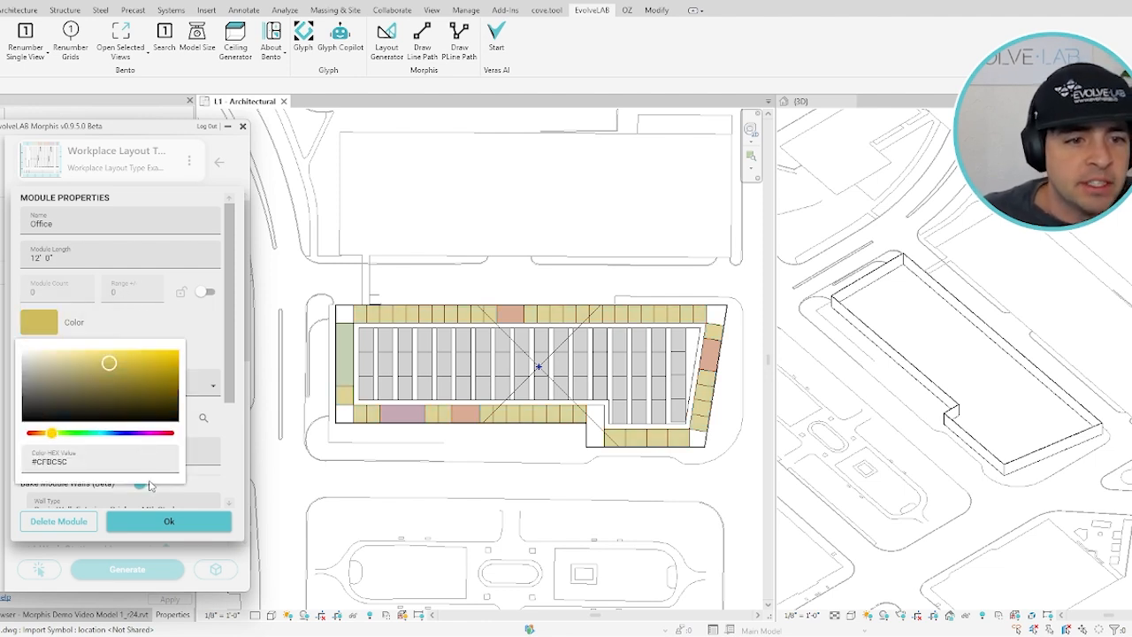
scroll(down, 3)
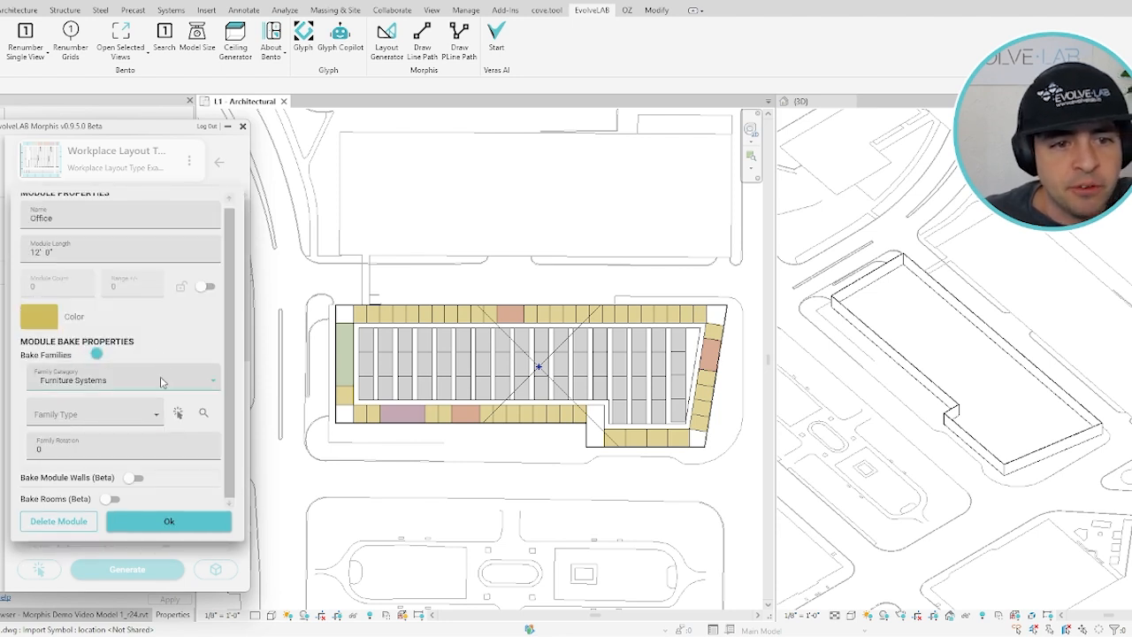
click(124, 379)
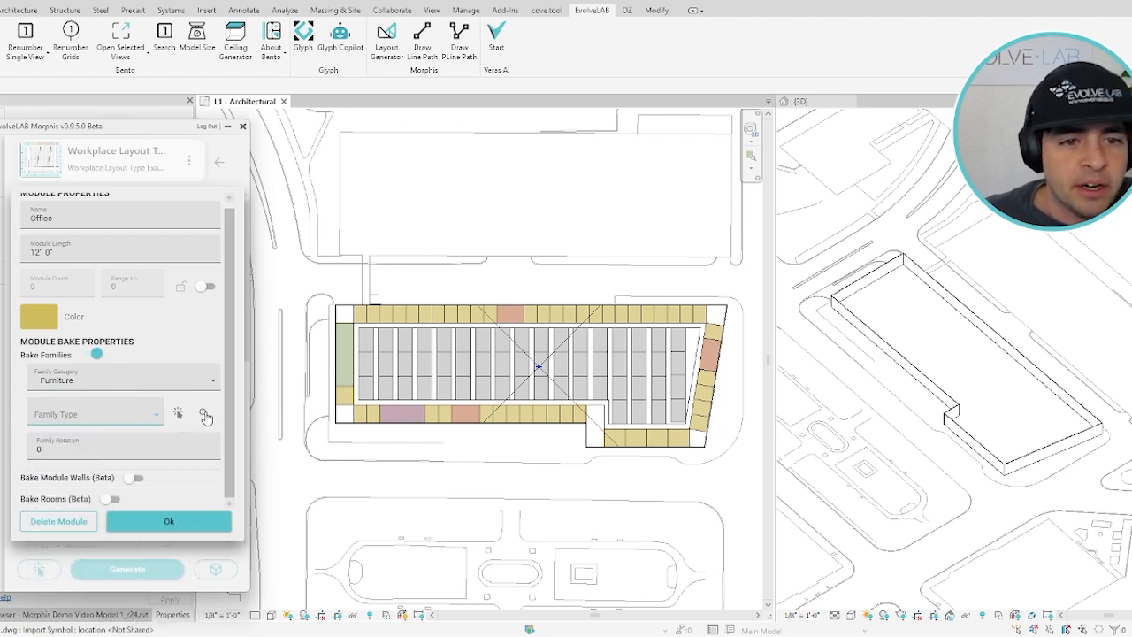
mouse_move(177, 416)
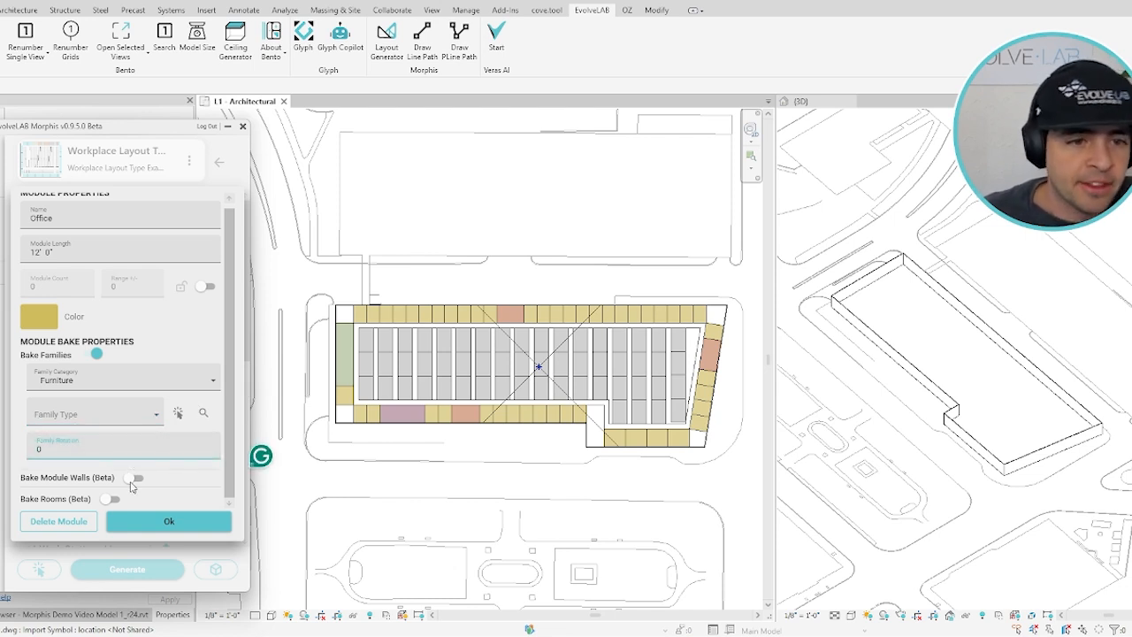
Enable Bake Module Walls (Exterior Brick on Mtl. Stud, all sides) and Bake Rooms, then confirm
click(135, 478)
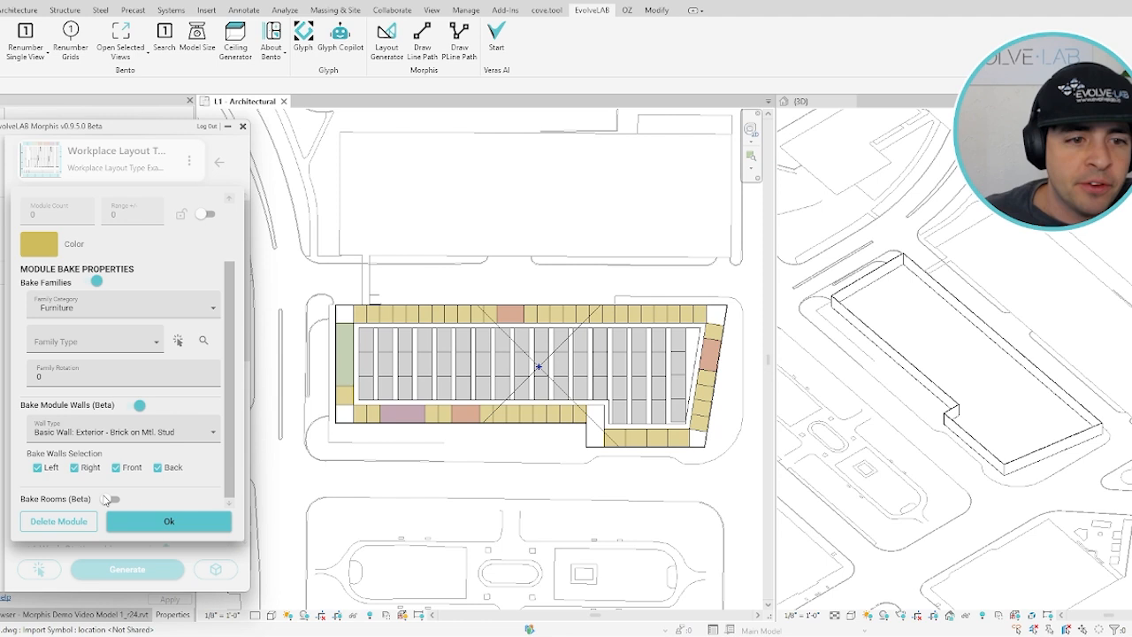
click(110, 499)
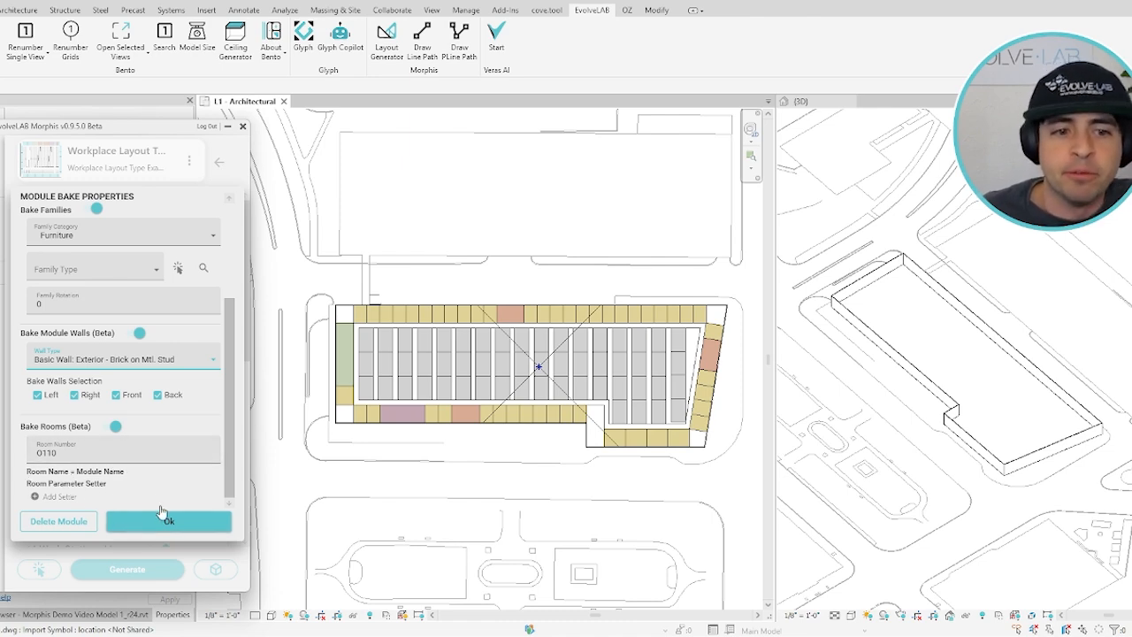
click(170, 521)
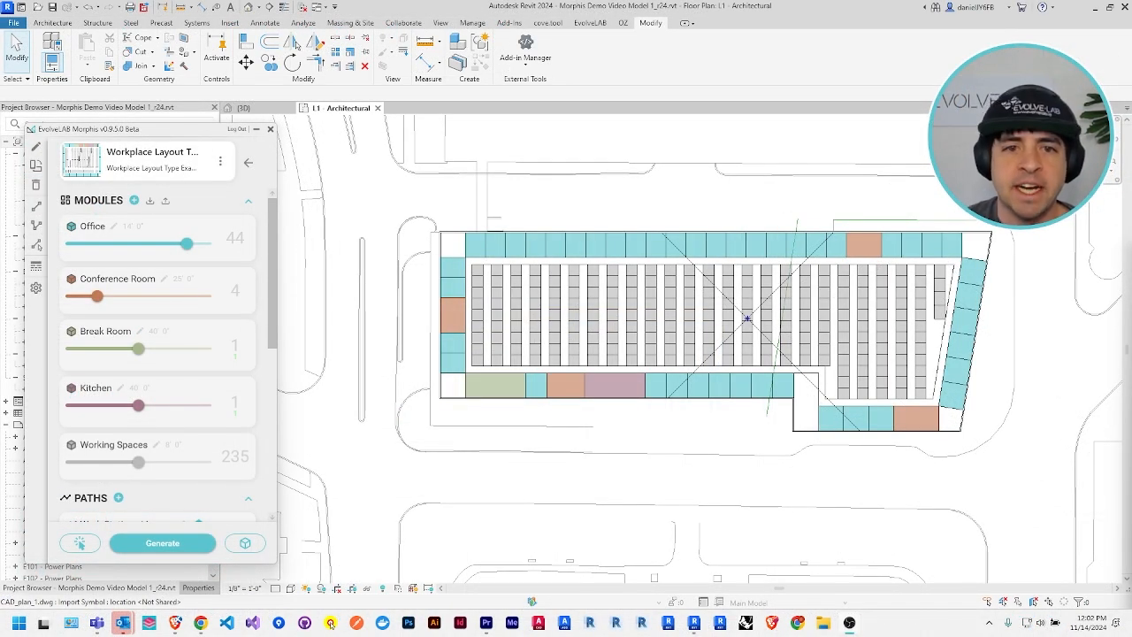
scroll(down, 3)
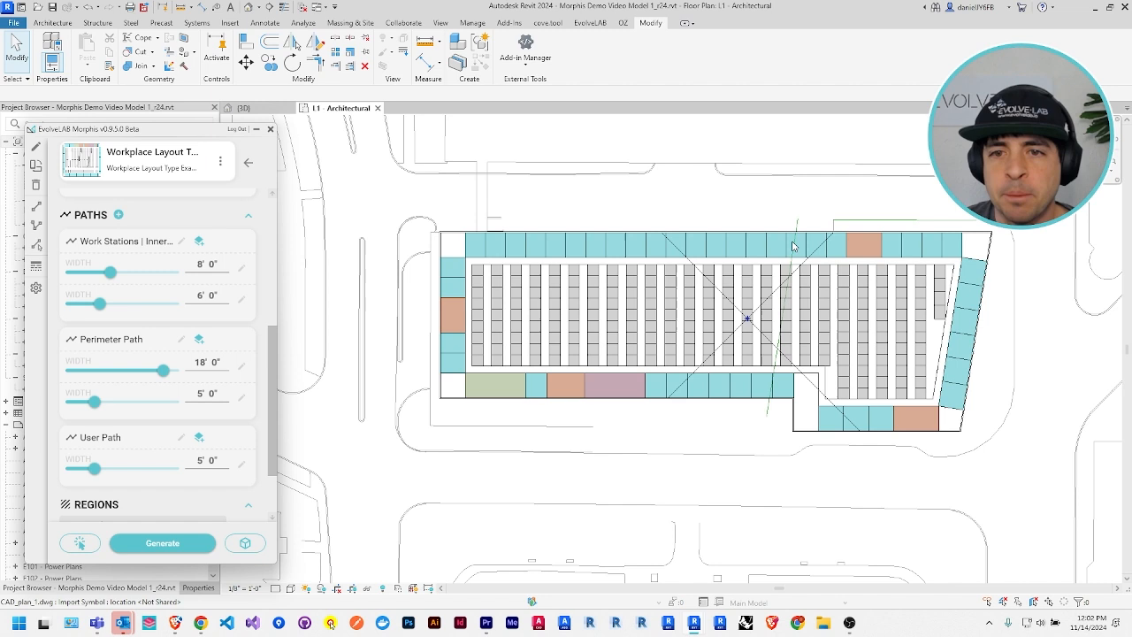
mouse_move(428, 255)
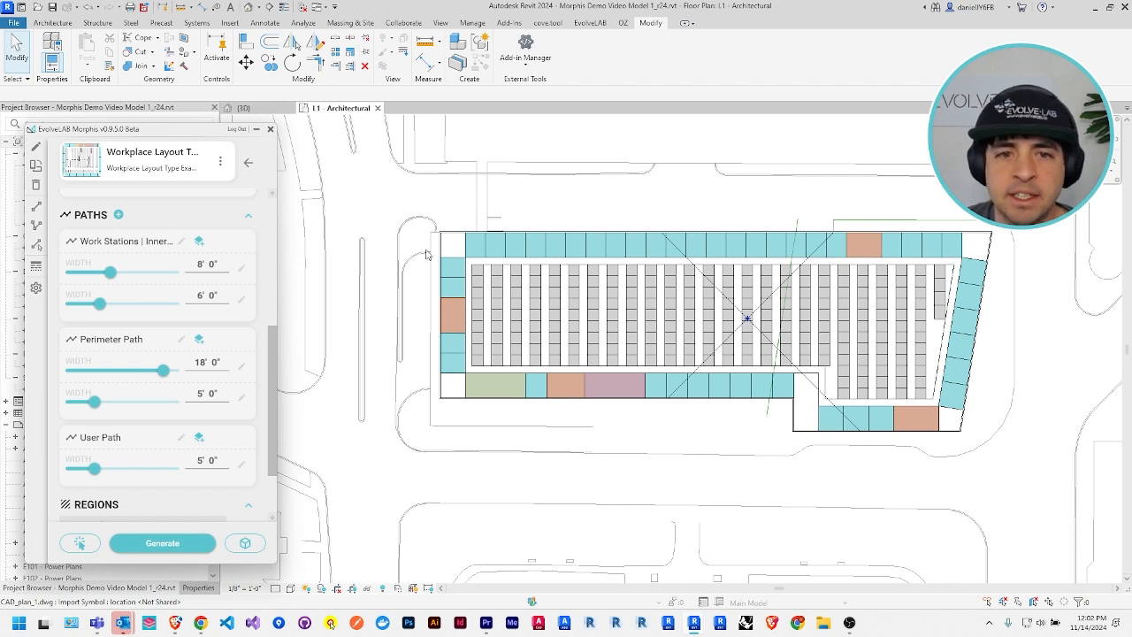
mouse_move(155, 247)
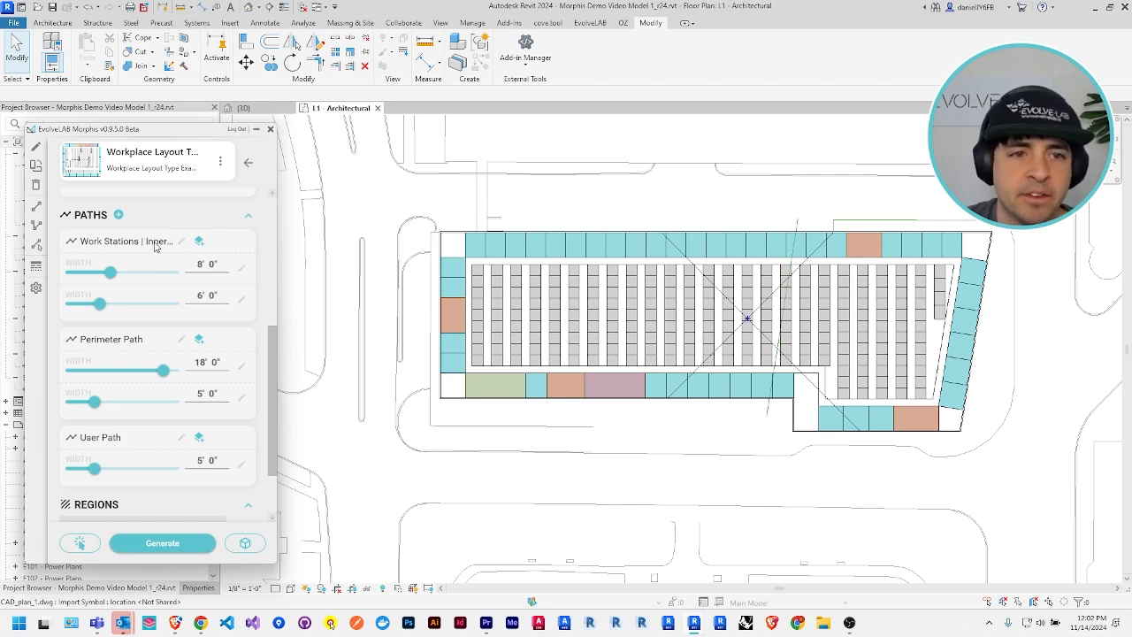
mouse_move(858, 280)
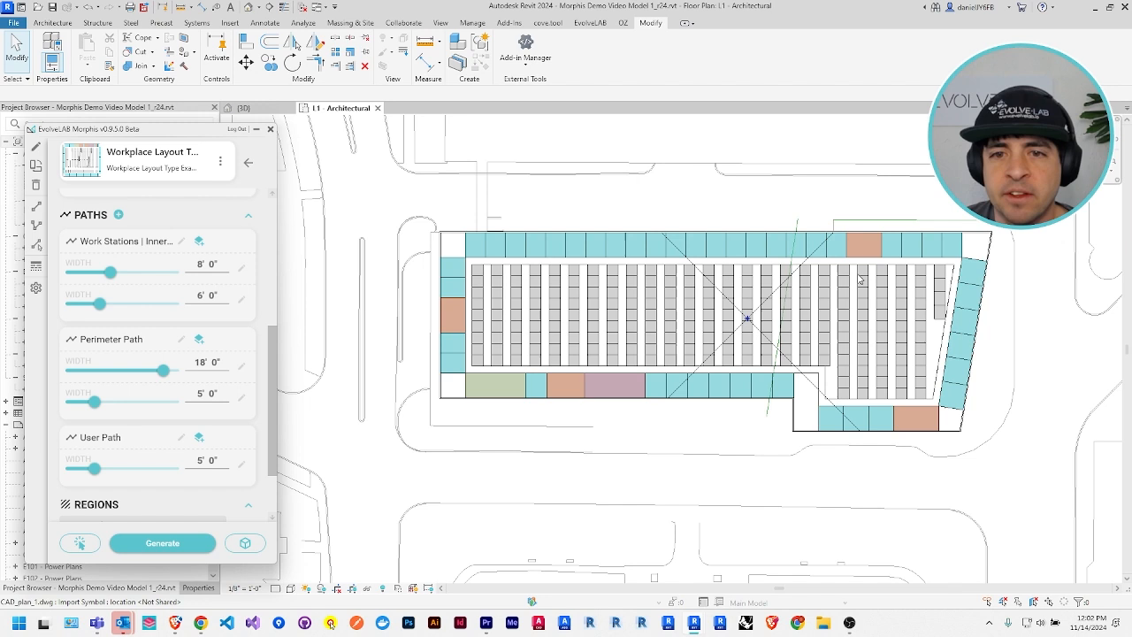
mouse_move(899, 283)
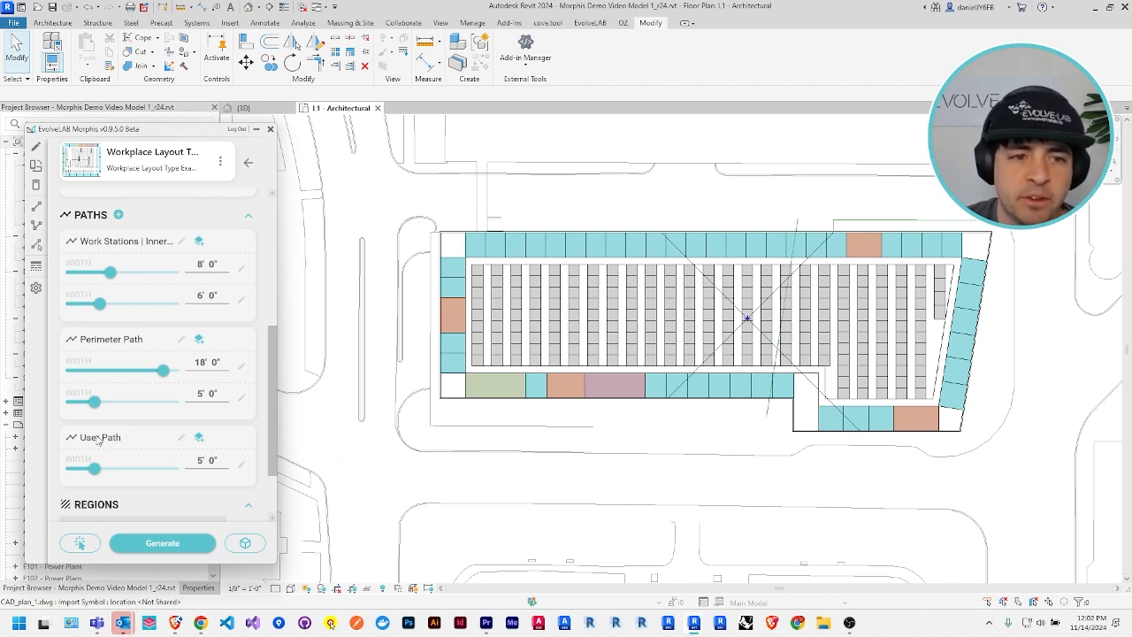
mouse_move(444, 384)
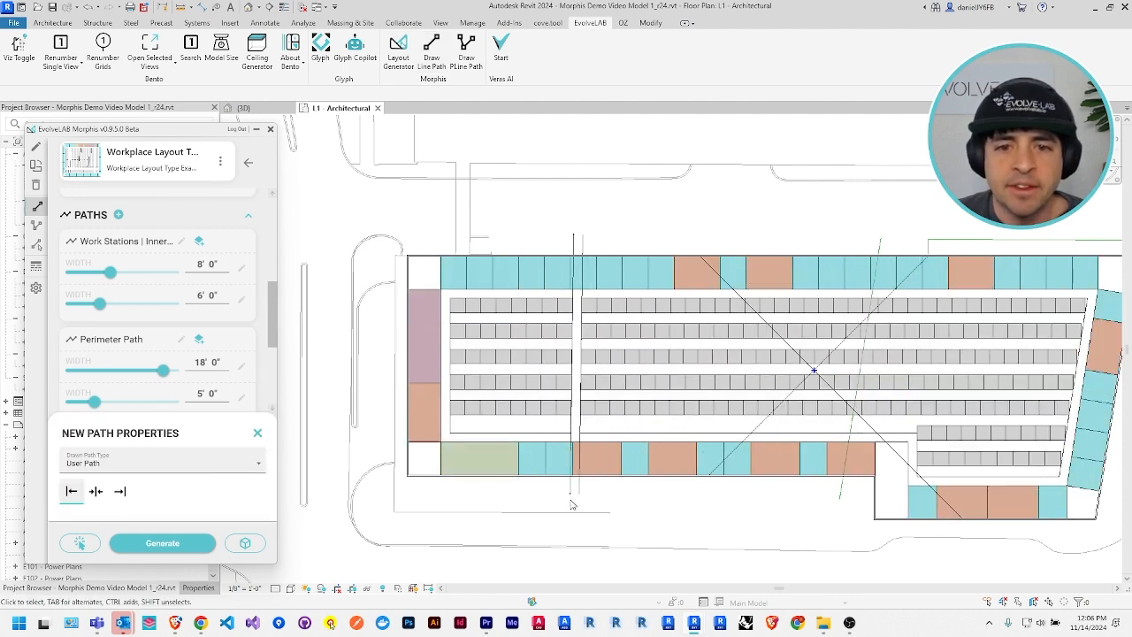
Place points of a new User Path drawn through the workplace plan
click(163, 541)
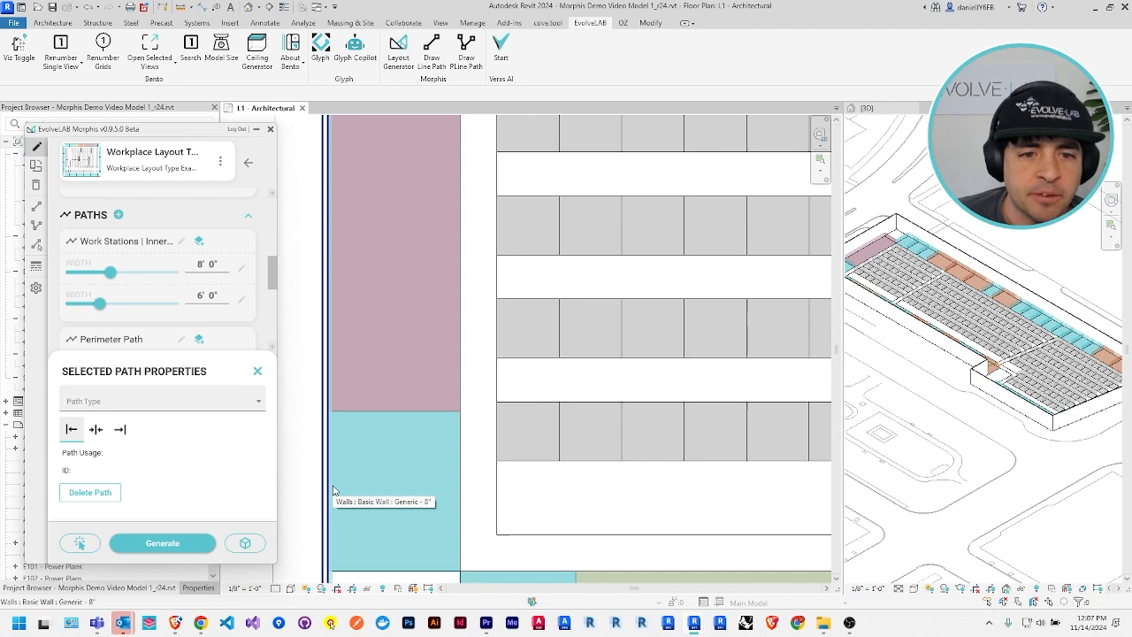
Choose Work Stations | Inner Paths as the selected path's type
click(163, 400)
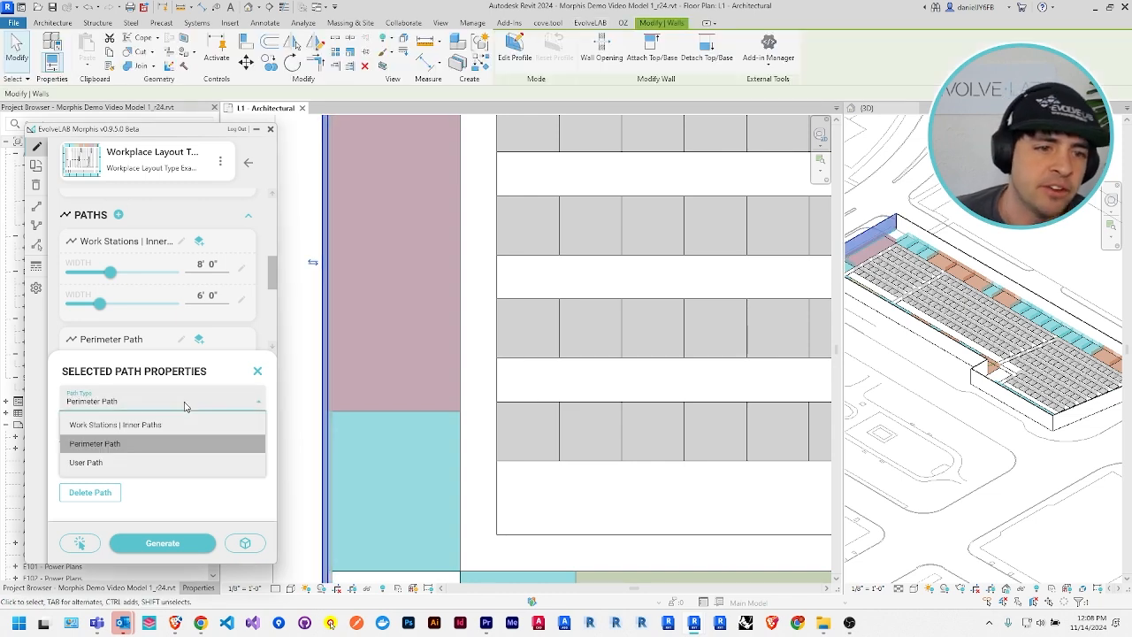
mouse_move(173, 428)
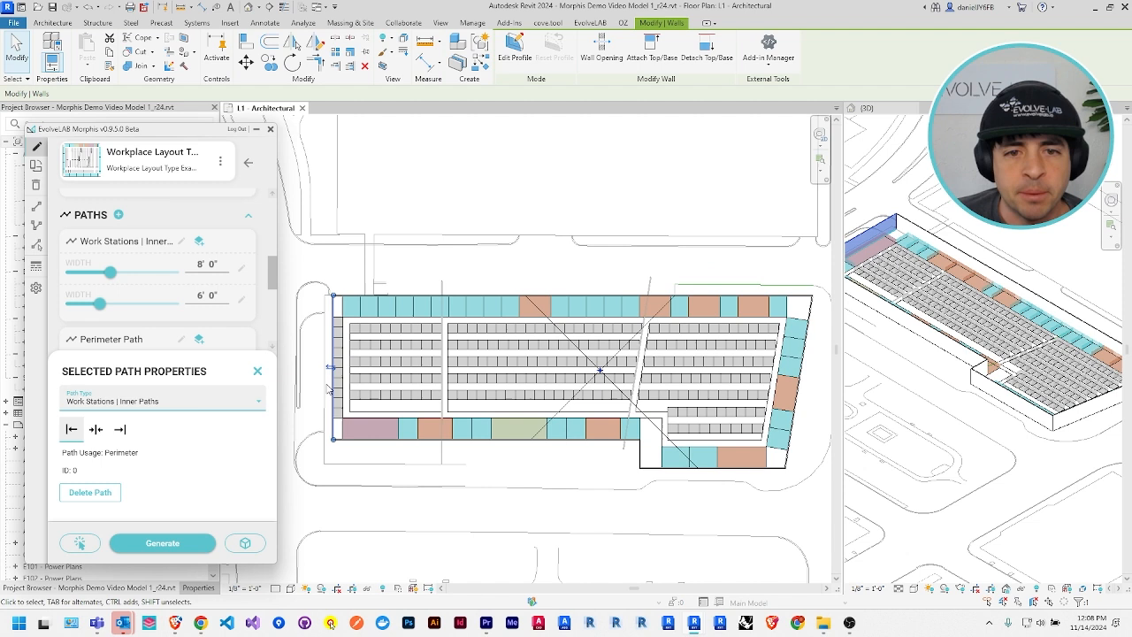
mouse_move(201, 283)
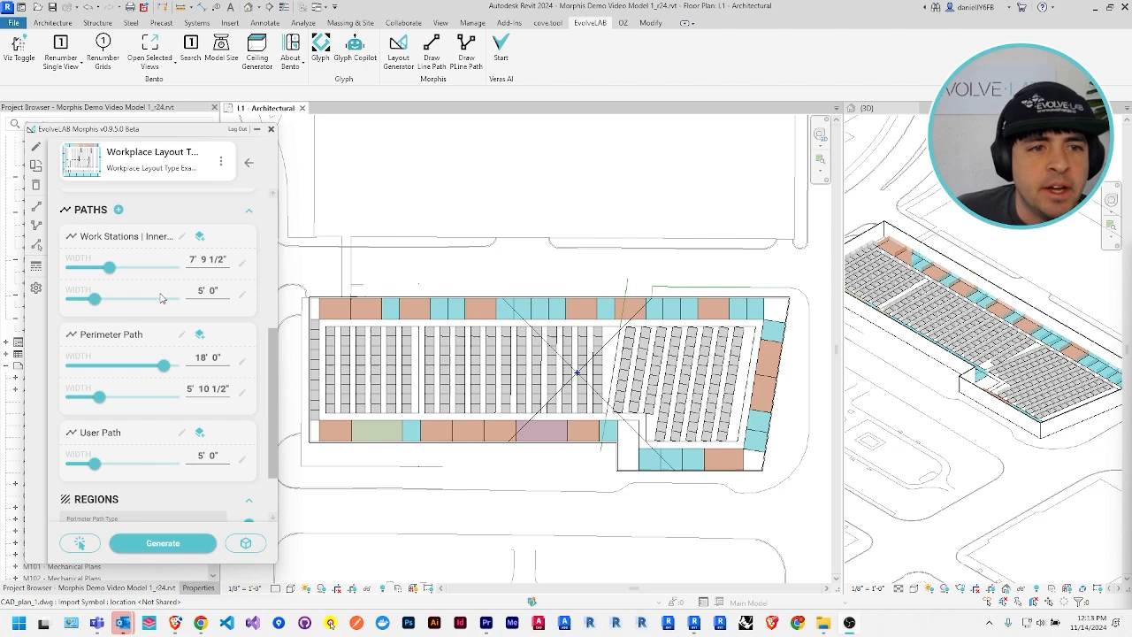
Fine-tune the Work Stations and Perimeter Path width sliders
drag(108, 266, 120, 266)
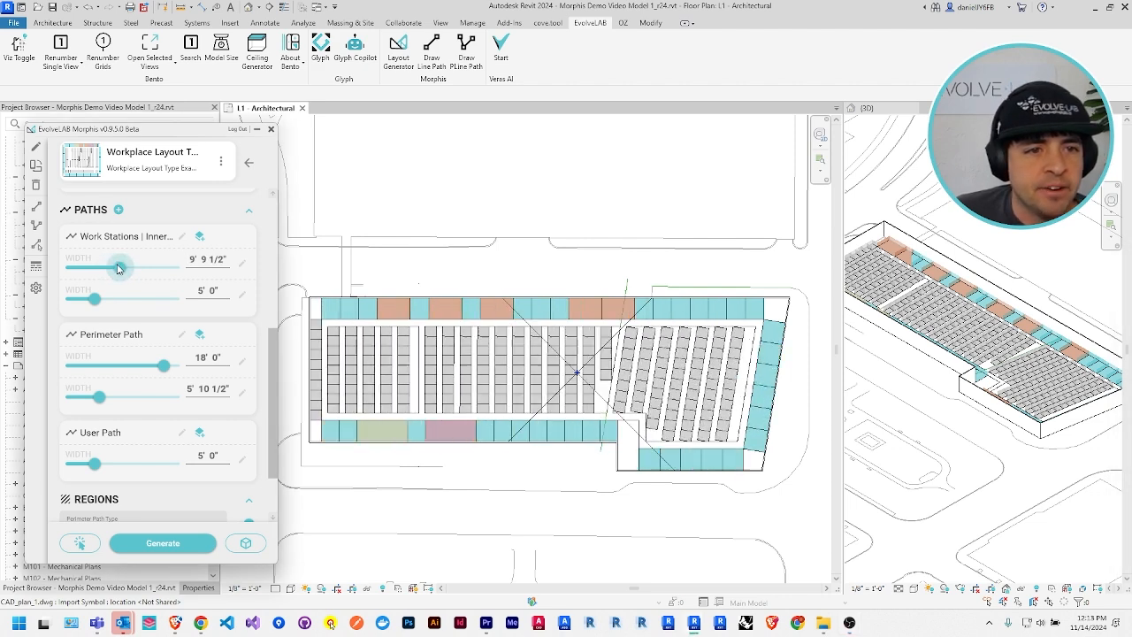
drag(118, 267, 110, 267)
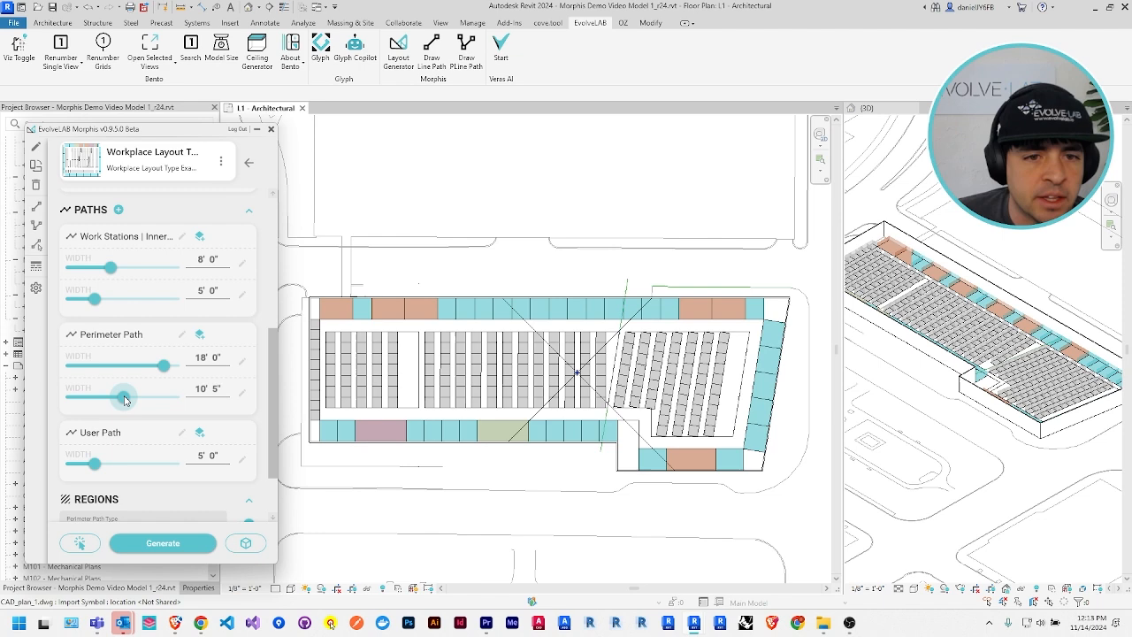
drag(124, 398, 99, 400)
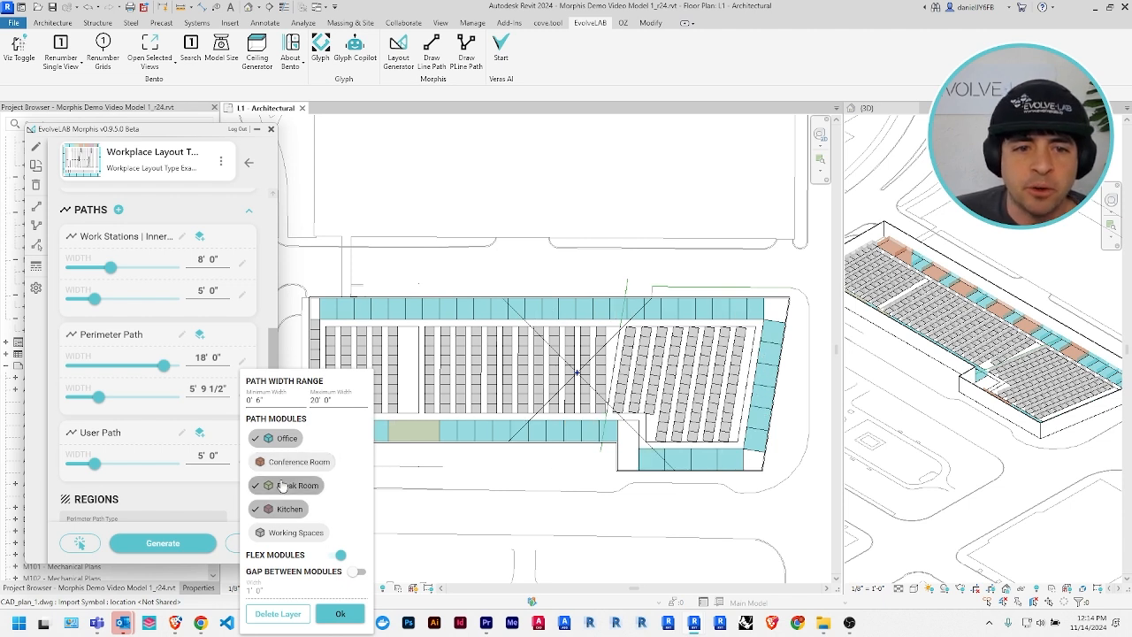
Create a new module and rename it 'collaboration space' in its properties
click(340, 613)
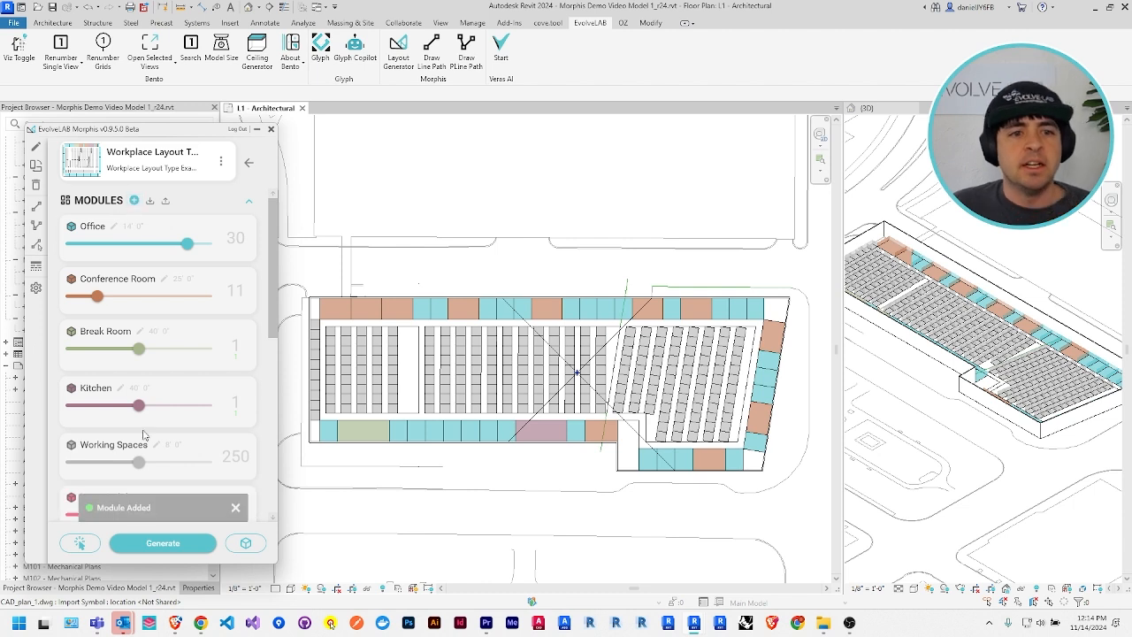
scroll(down, 3)
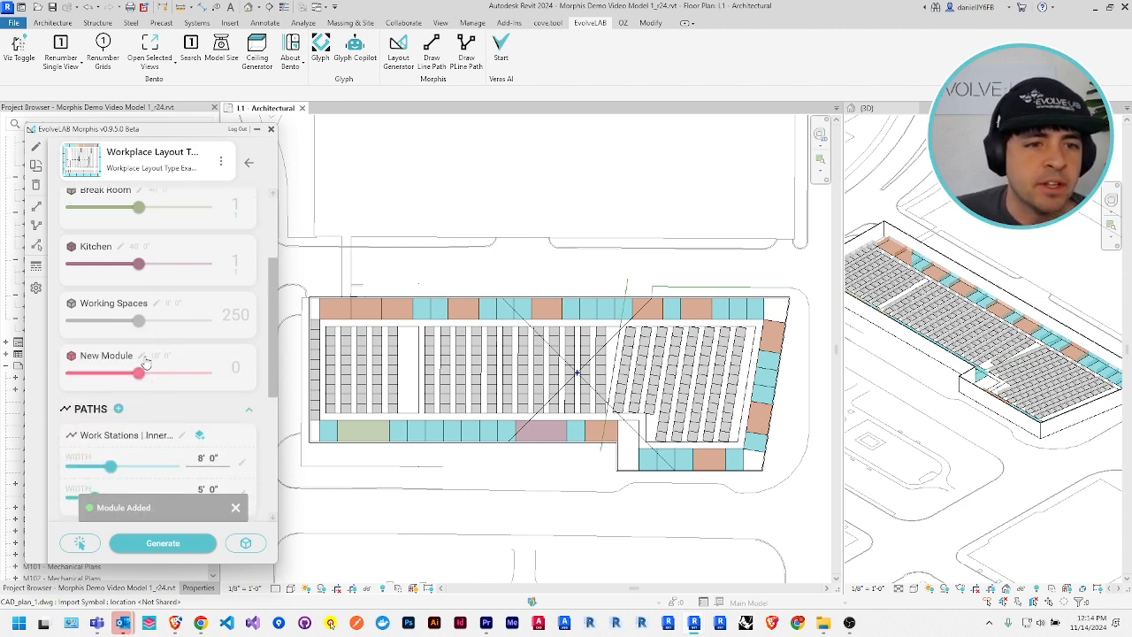
click(141, 356)
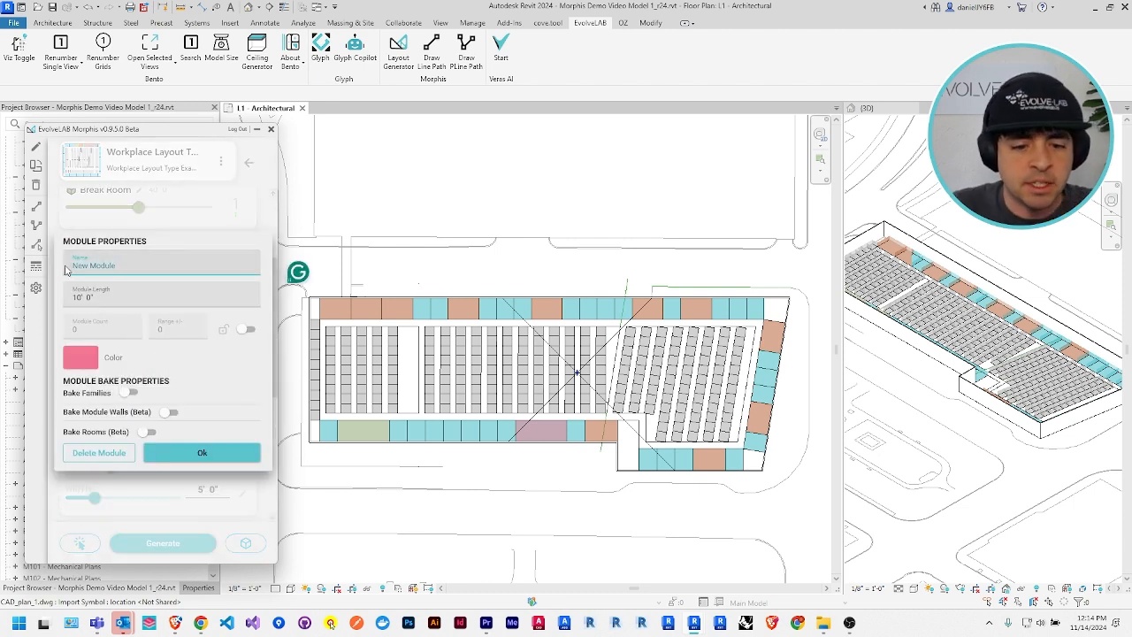
text(collaboration space)
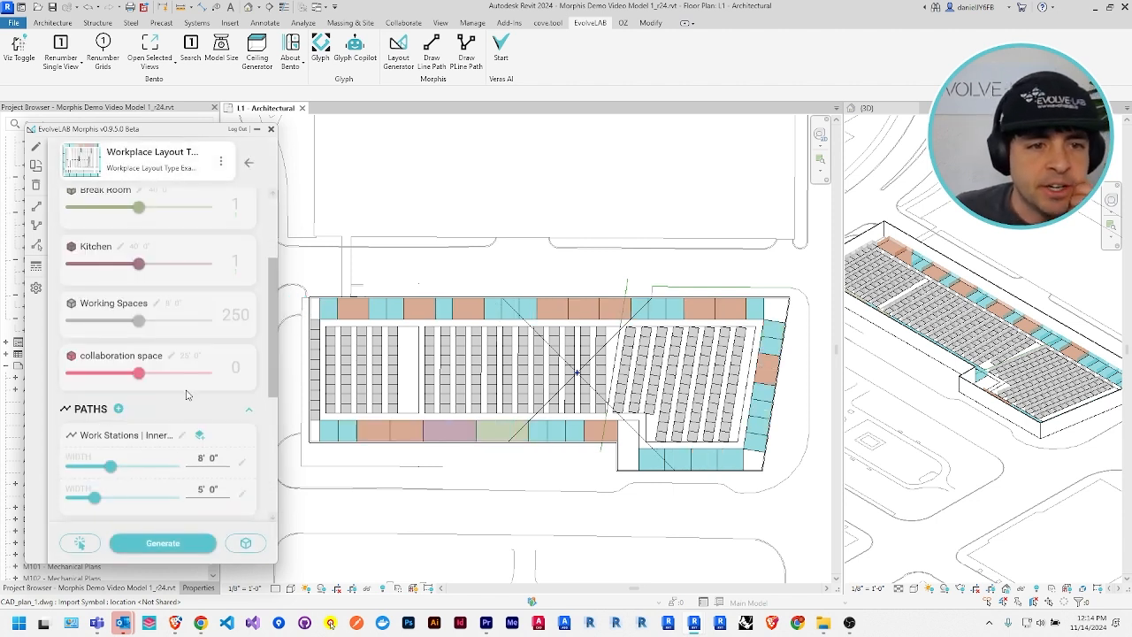
Enable collaboration space on workstation paths, then slide its count down to only a few modules
scroll(down, 3)
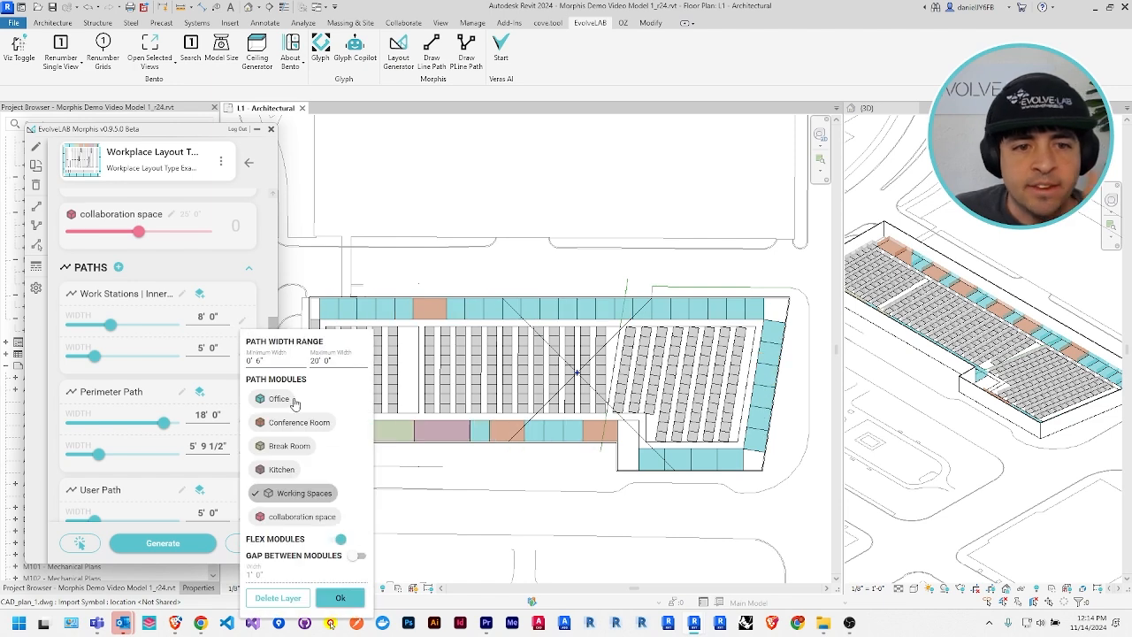
click(259, 517)
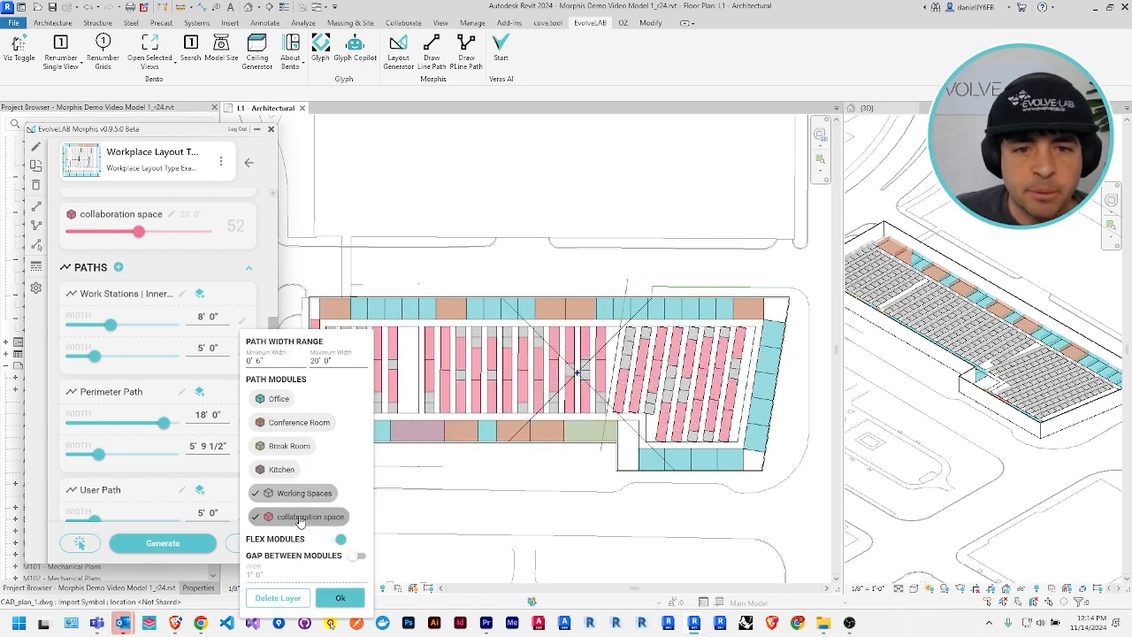
click(340, 598)
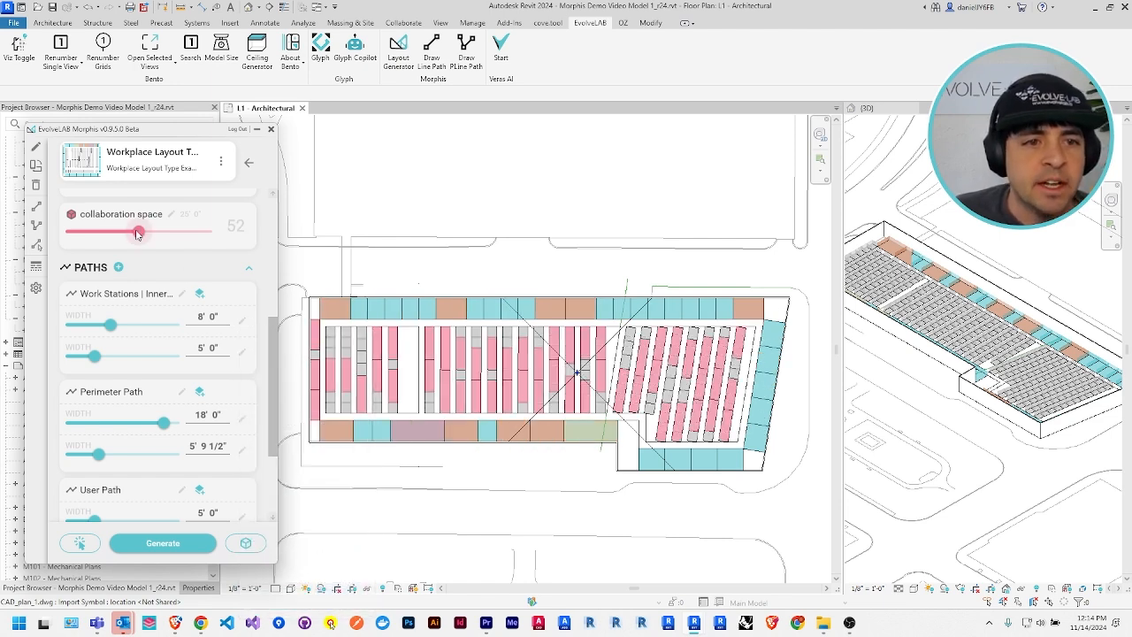
drag(138, 230, 74, 230)
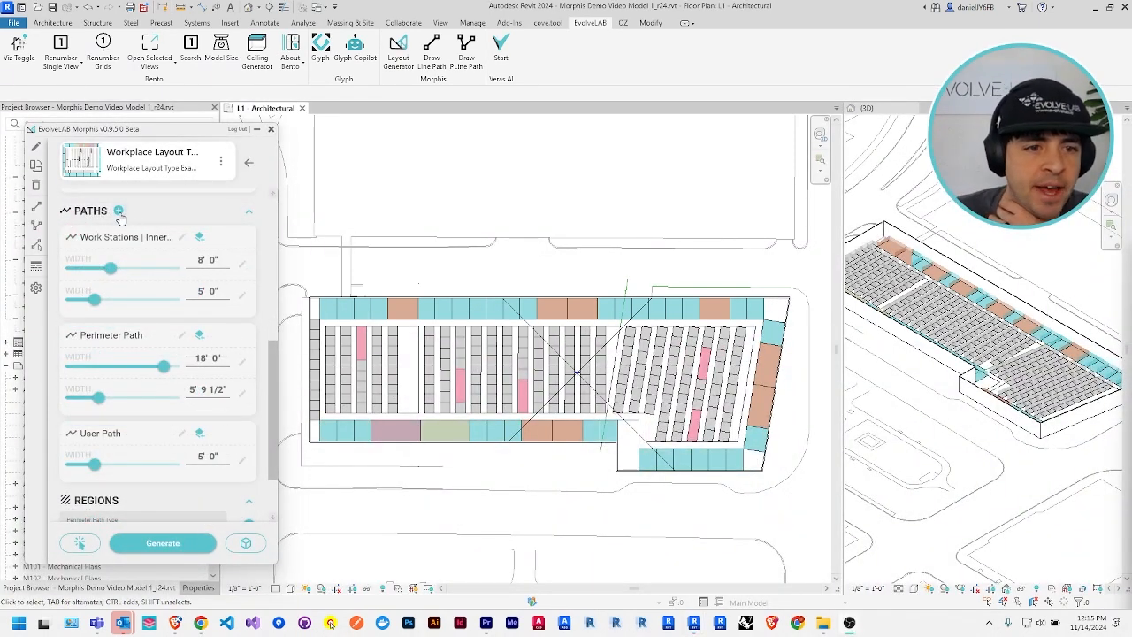
Create a new path type named 'wide hallway' and set its width to about ten feet
click(117, 211)
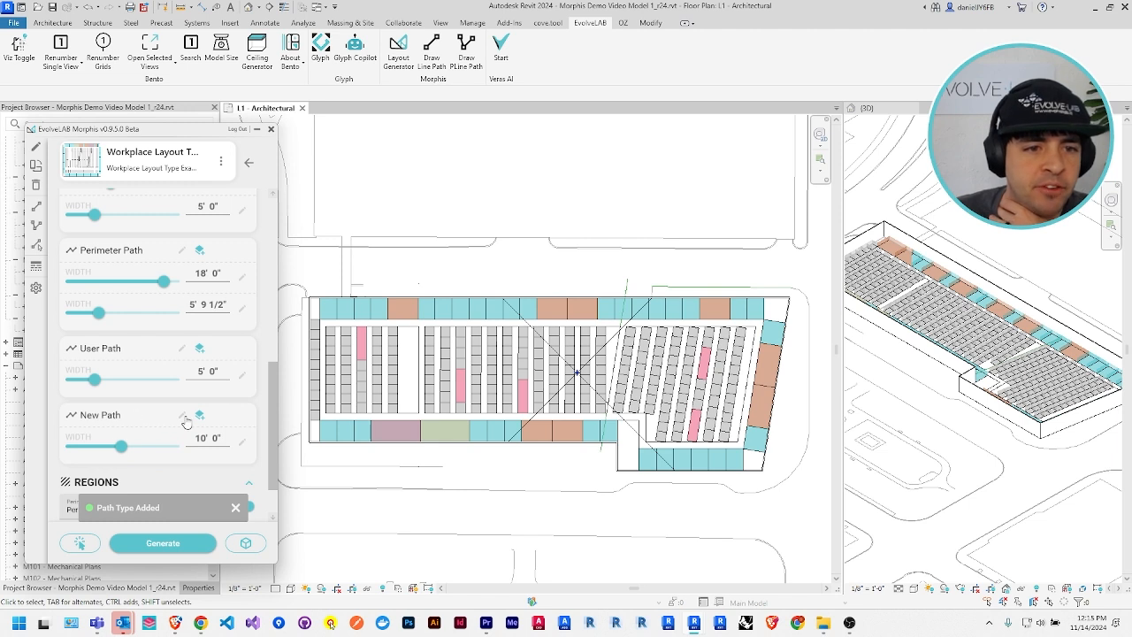
click(180, 414)
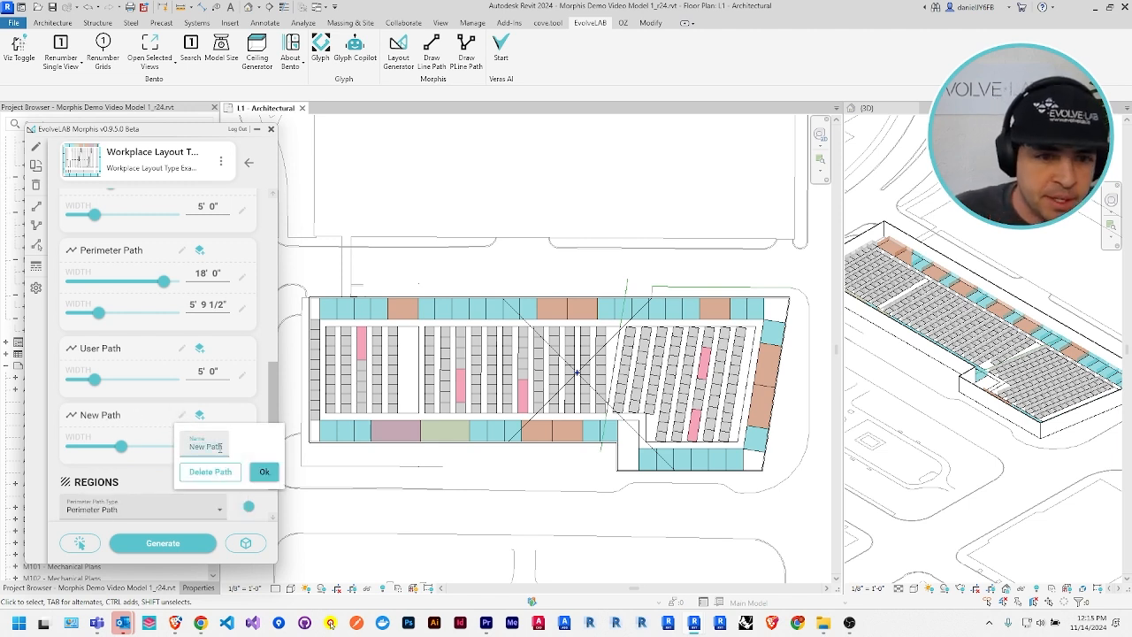
text(wide hallway)
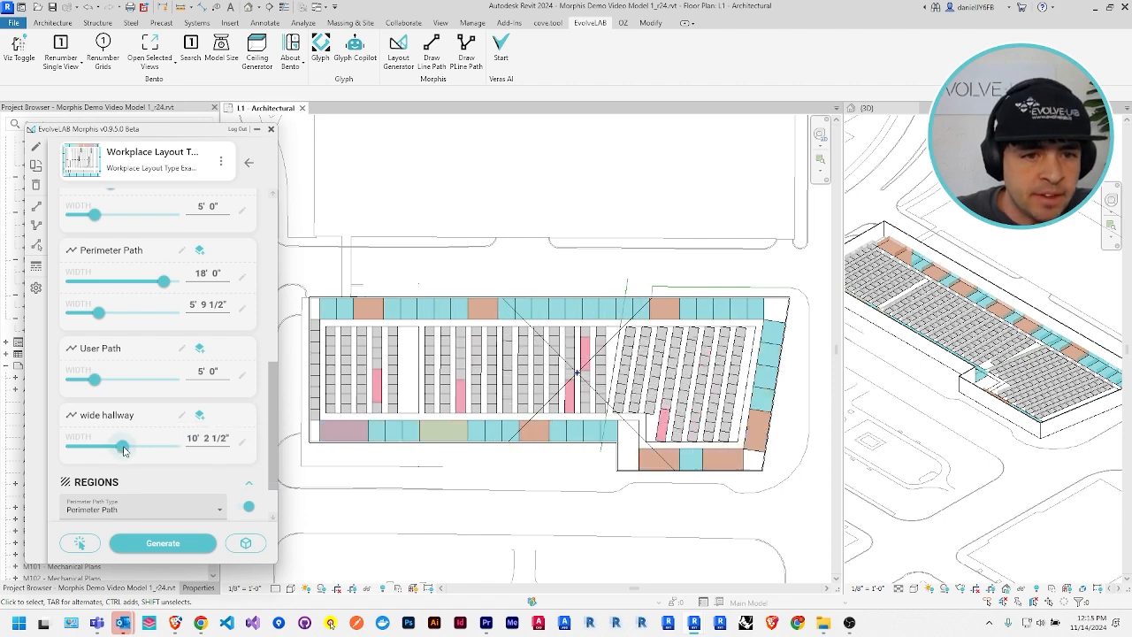
drag(123, 446, 173, 446)
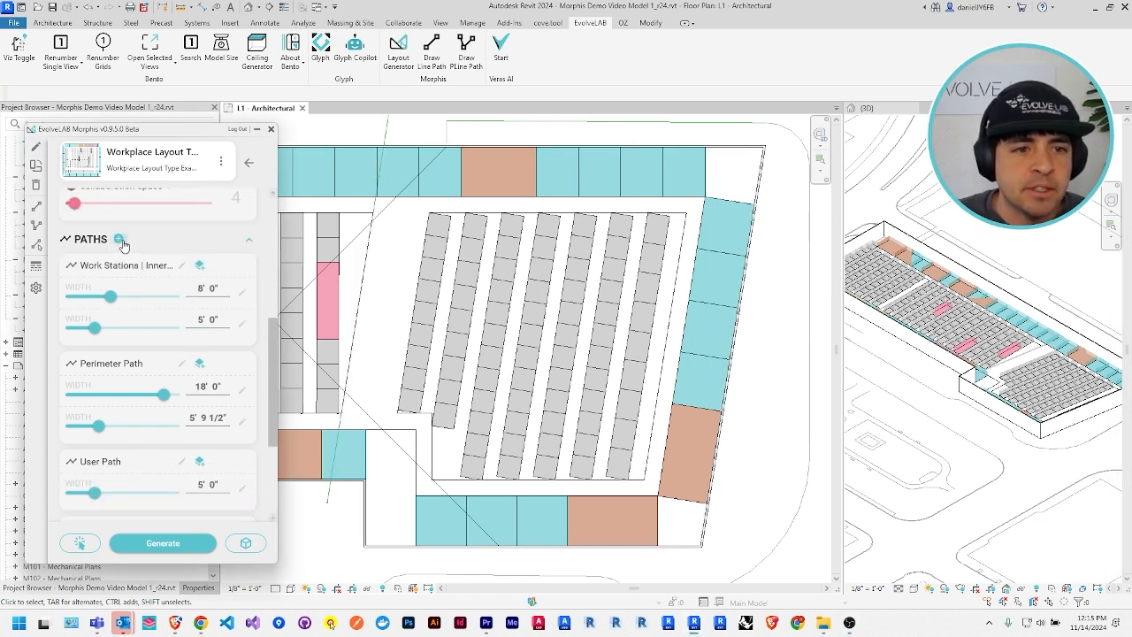
Set the New Path widths to 12', 6' and 12' and confirm the path settings
click(120, 239)
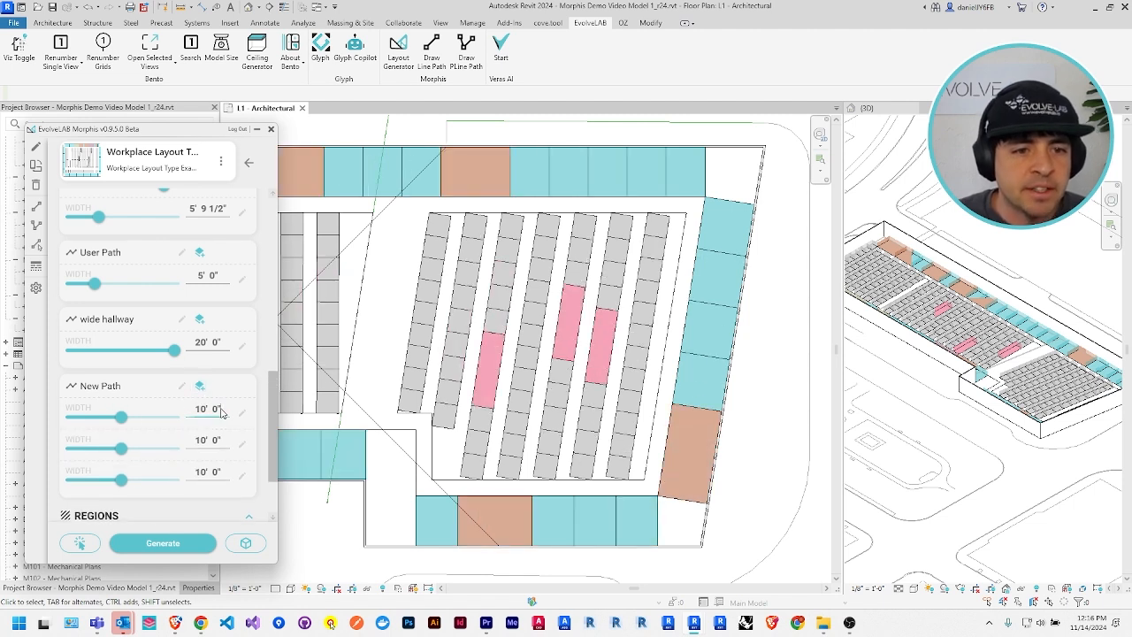
text(12)
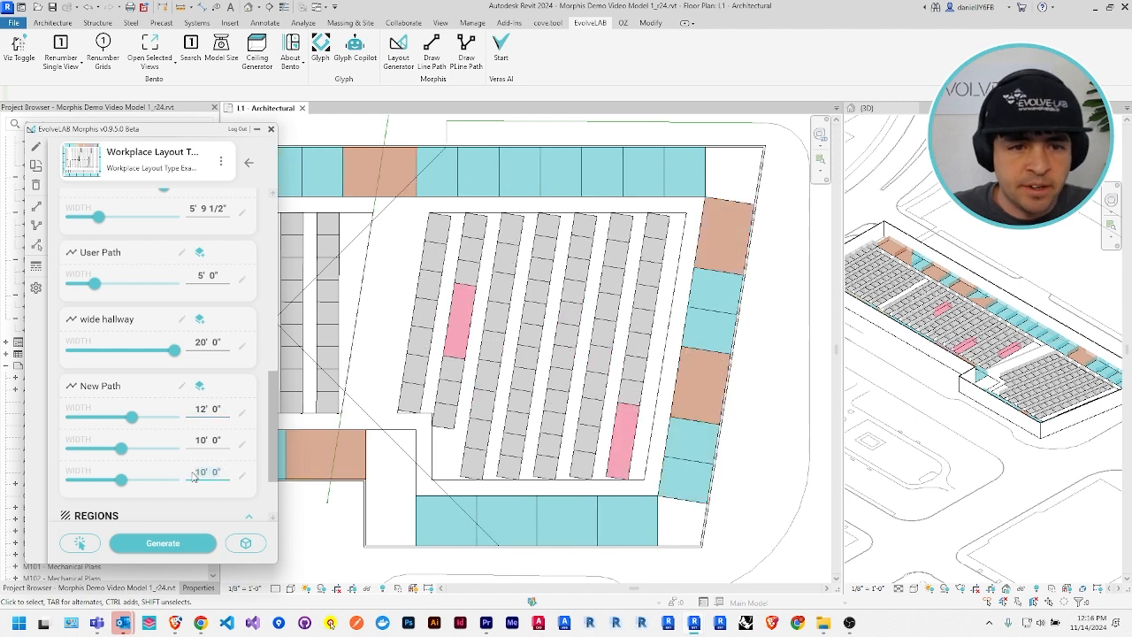
drag(120, 480, 131, 480)
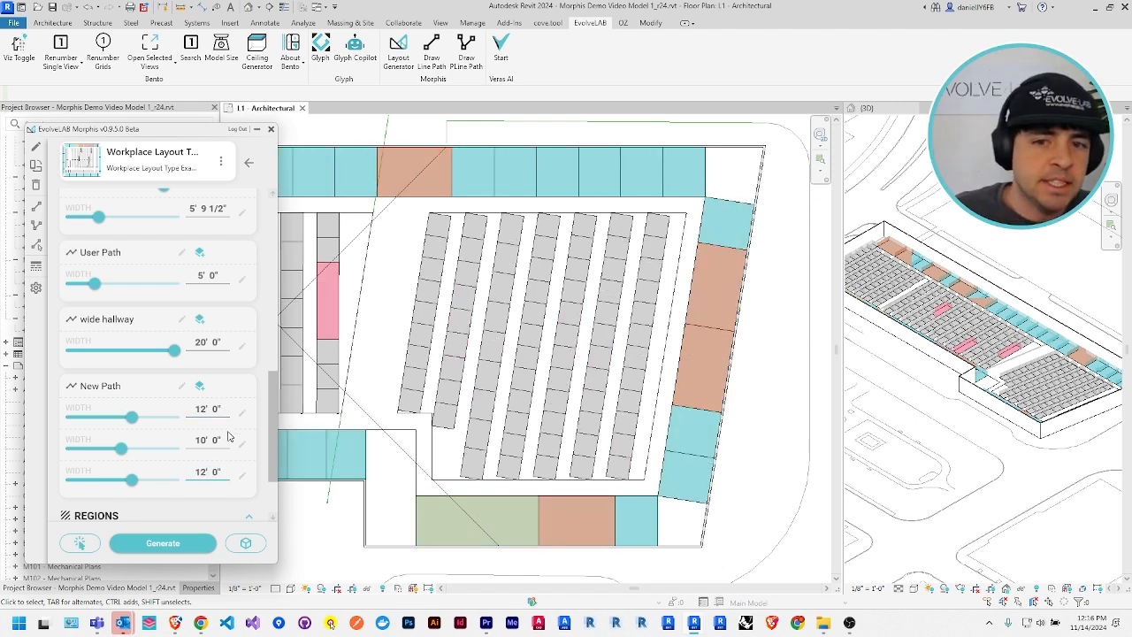
click(207, 439)
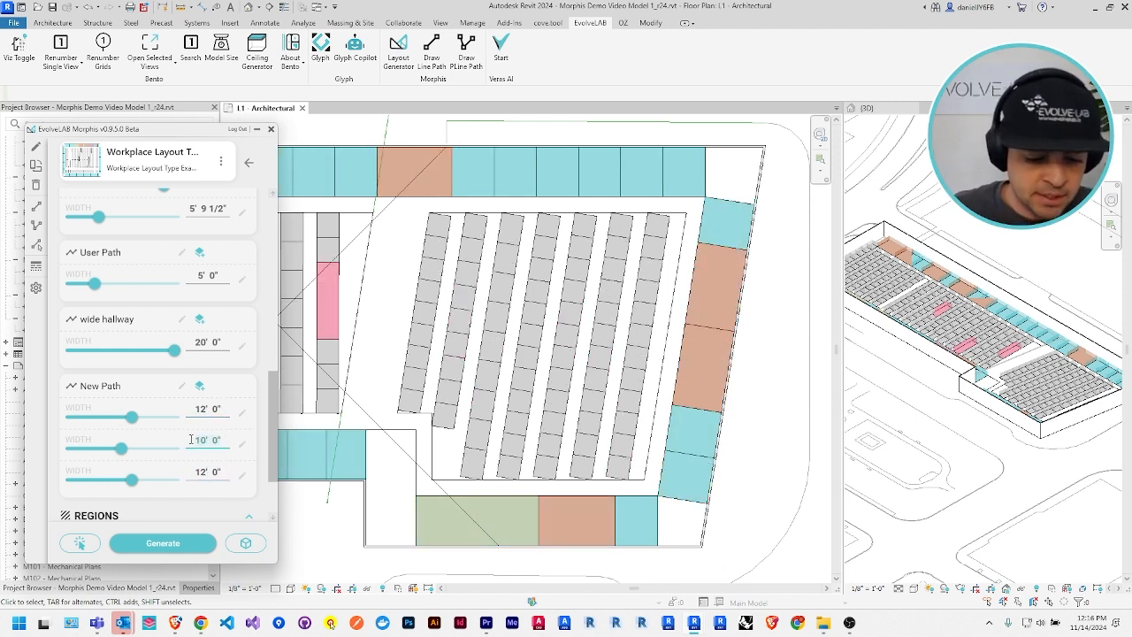
drag(124, 450, 99, 449)
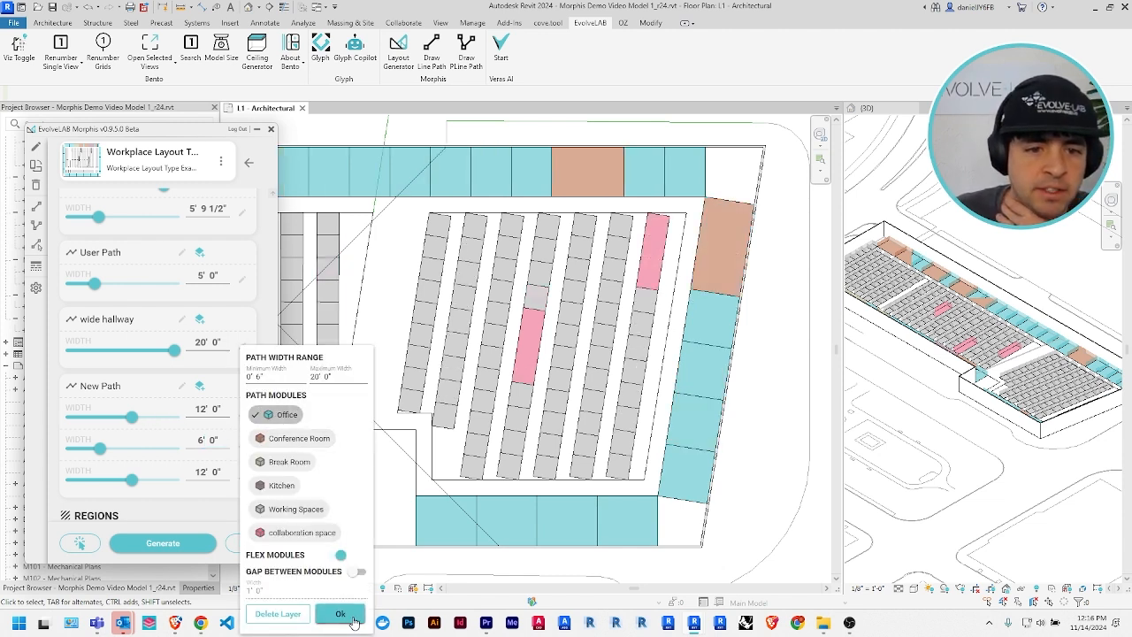
click(258, 414)
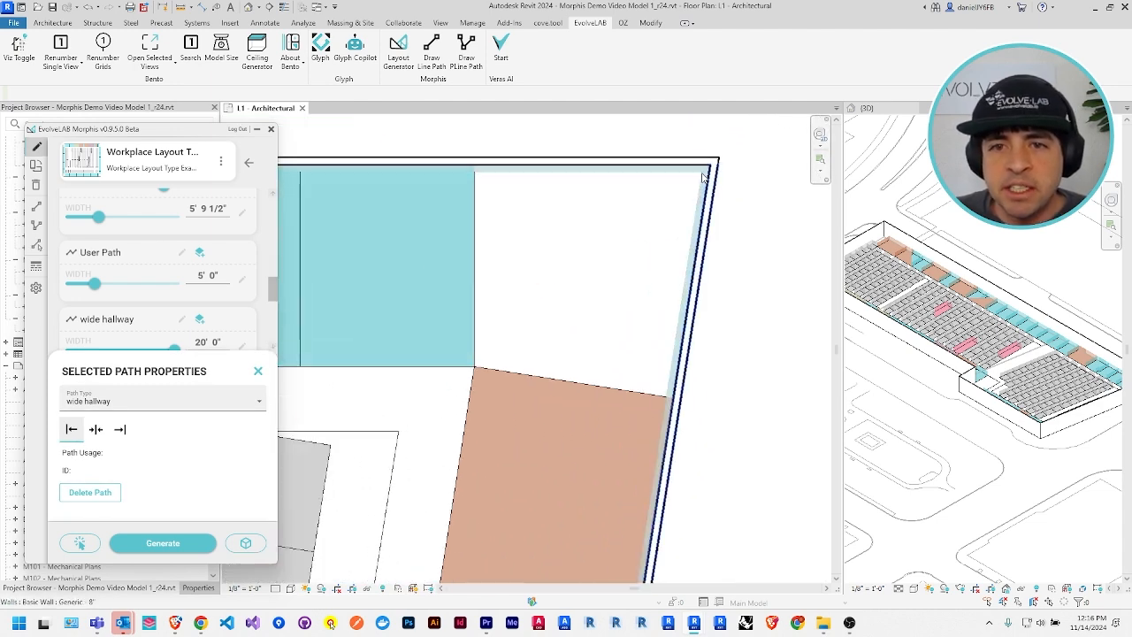
Set two selected exterior walls to the Perimeter Path type
click(163, 400)
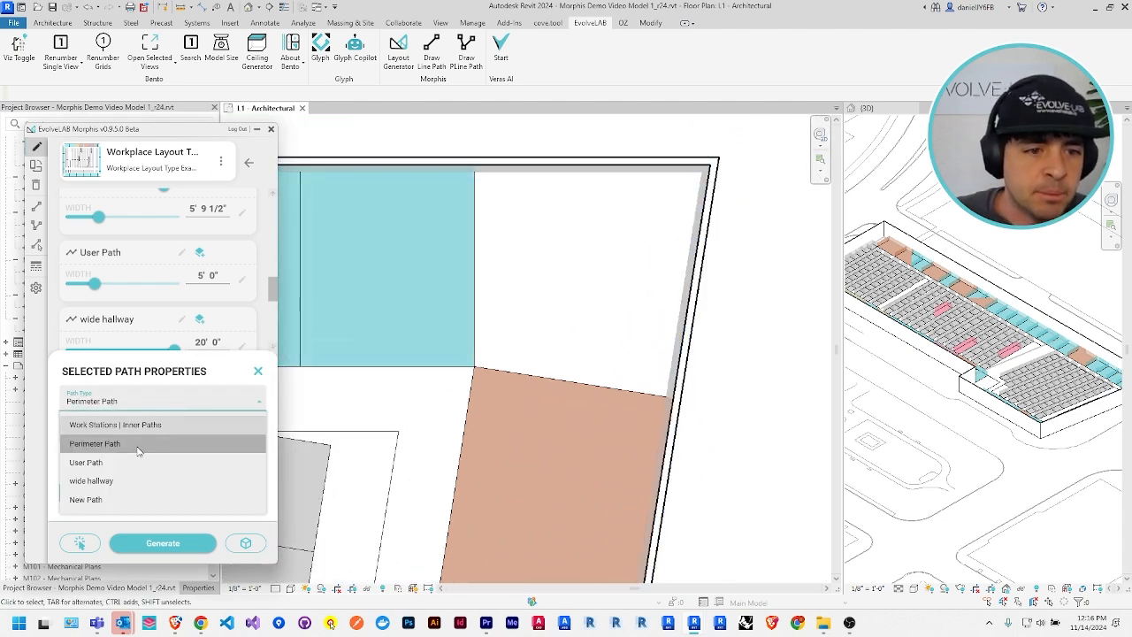
click(85, 499)
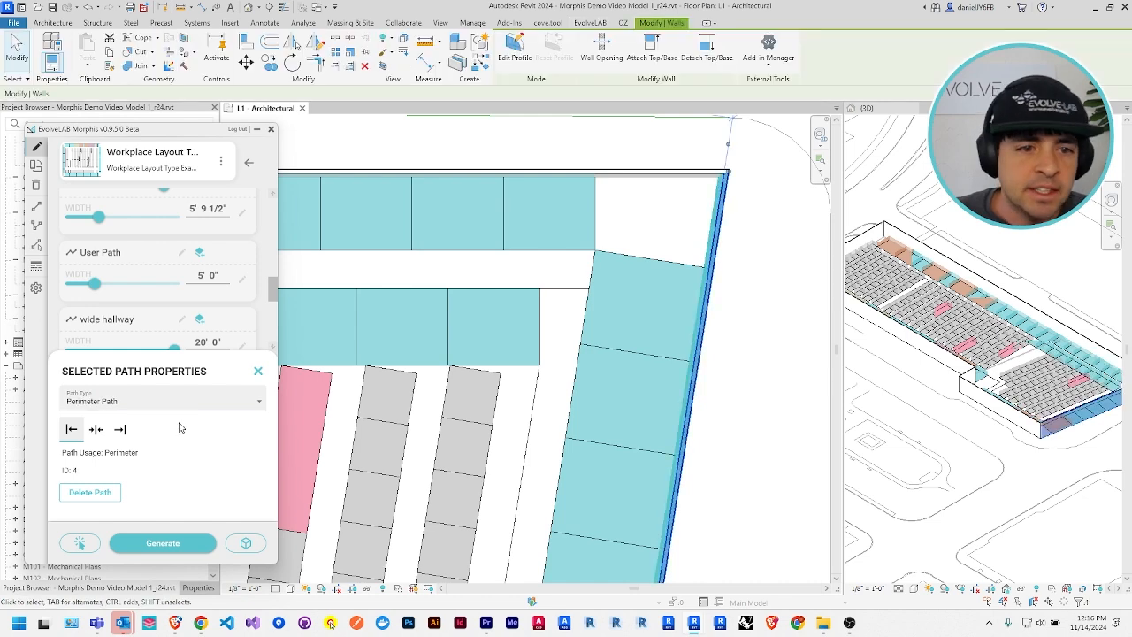
click(163, 400)
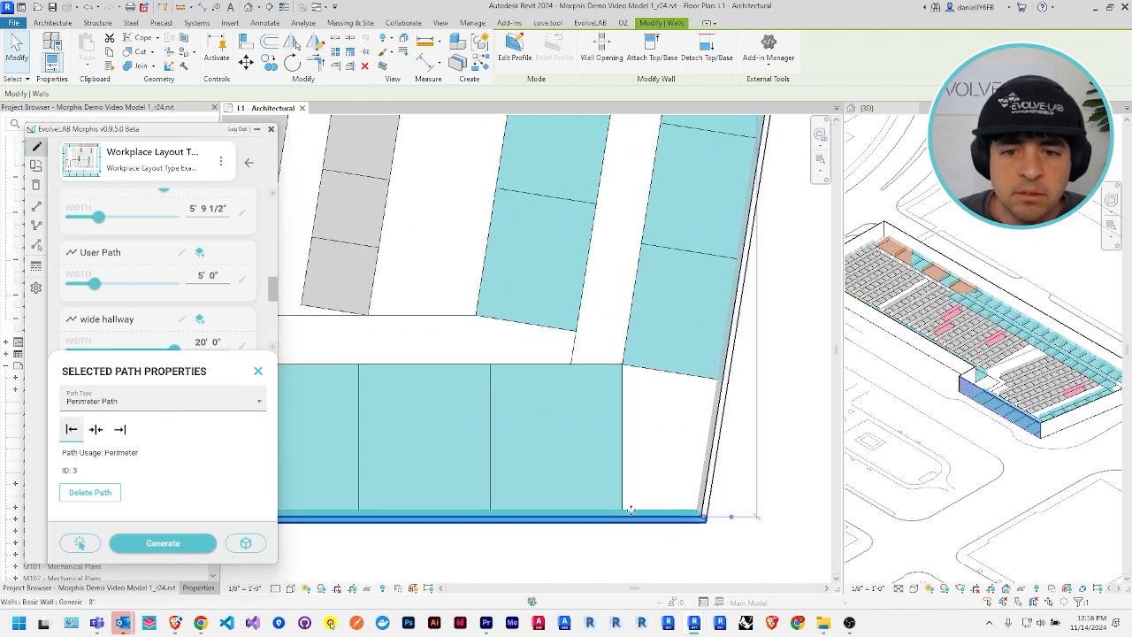
click(163, 400)
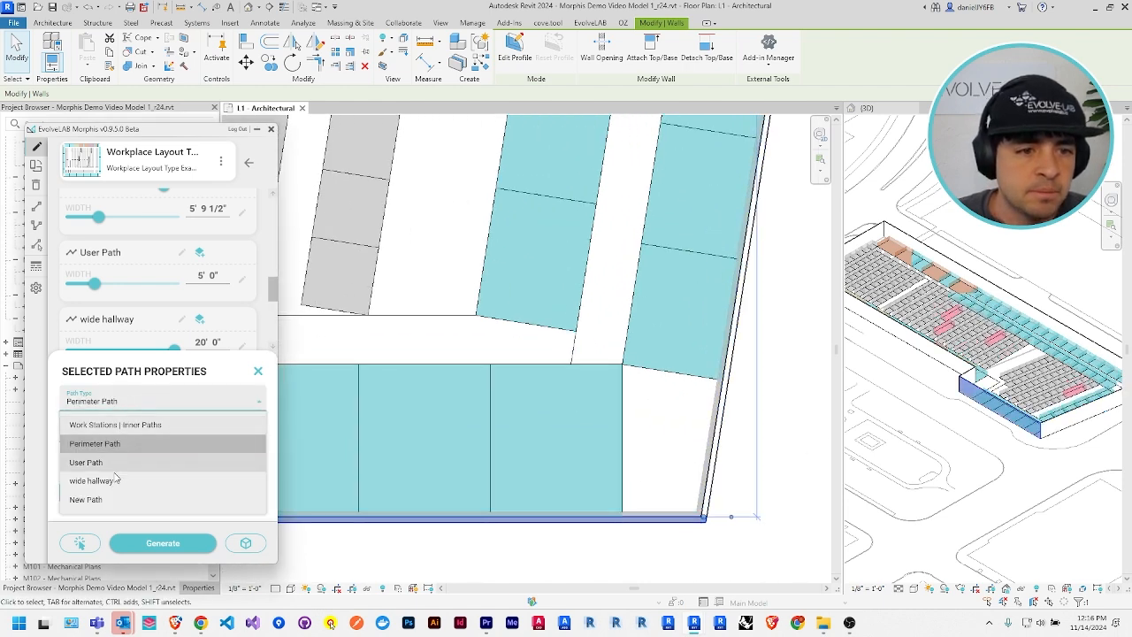
click(85, 499)
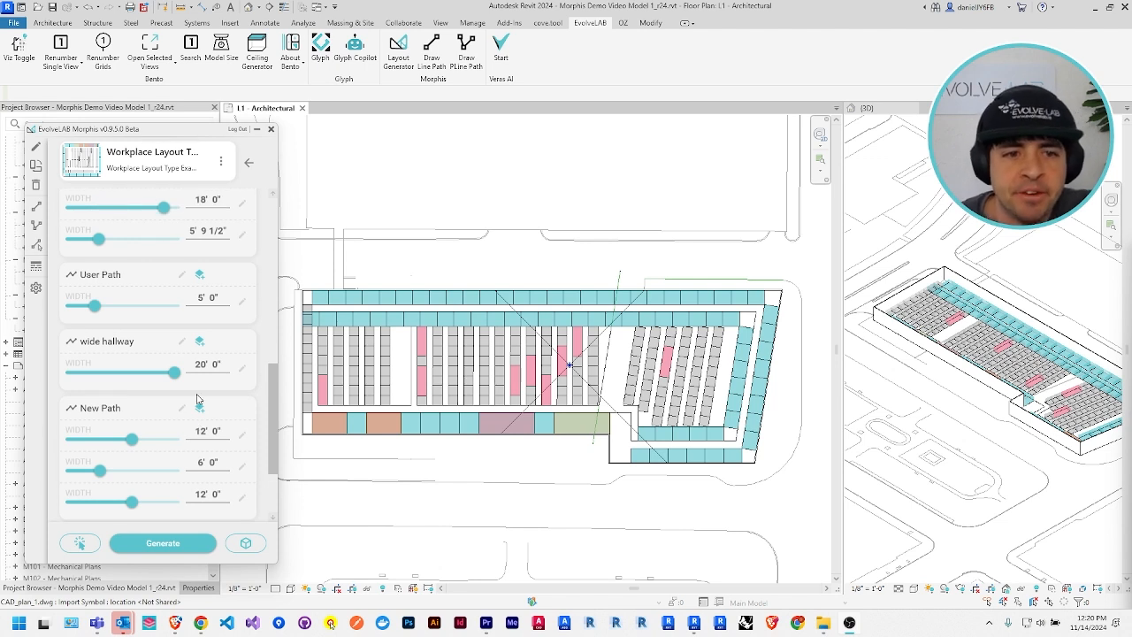
Toggle off the Work Stations / Inner Paths region in the Regions section
scroll(down, 3)
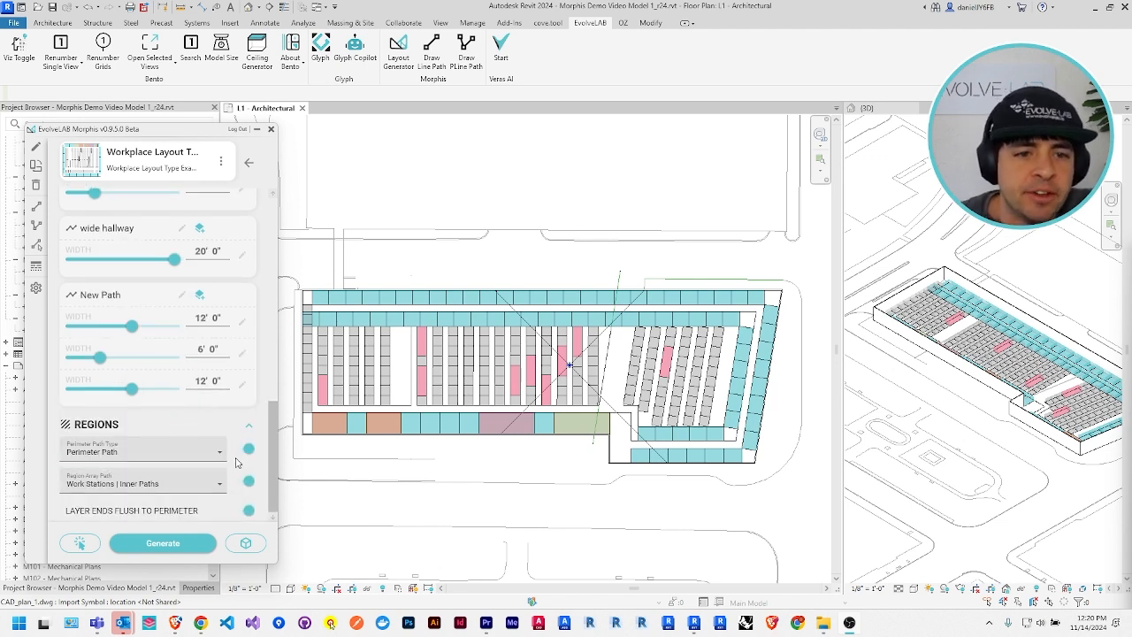
mouse_move(259, 464)
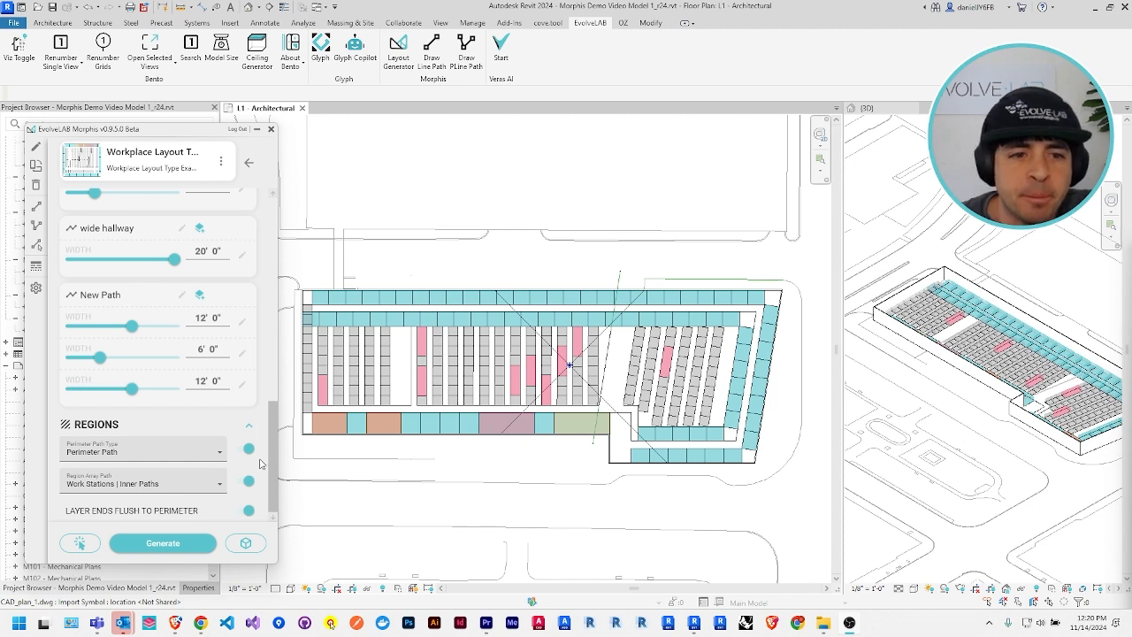
click(248, 449)
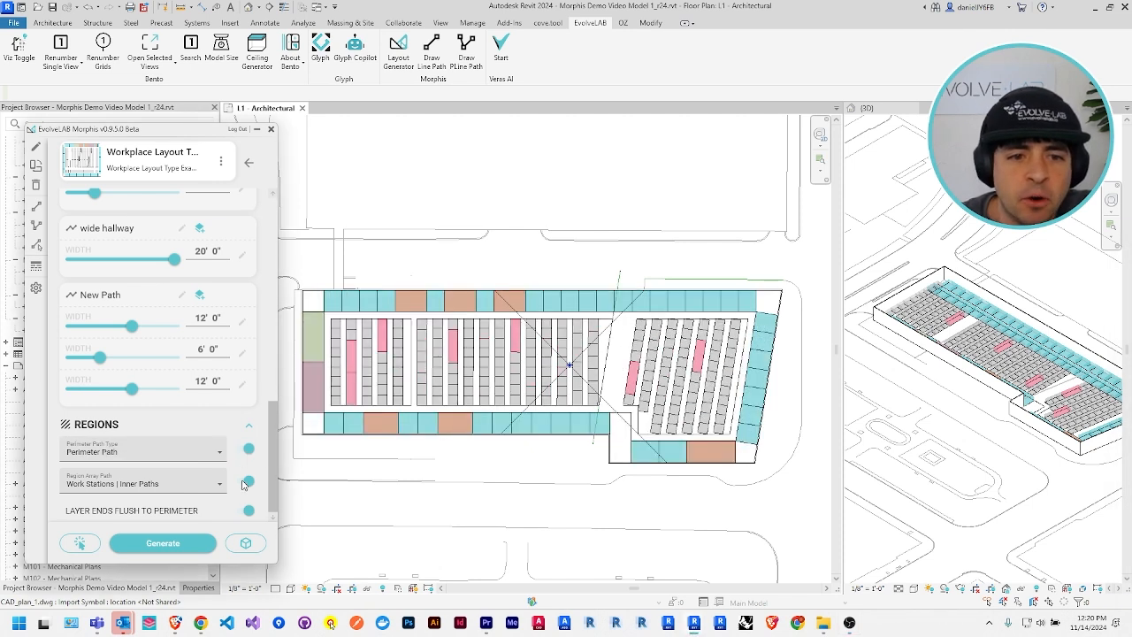
click(245, 481)
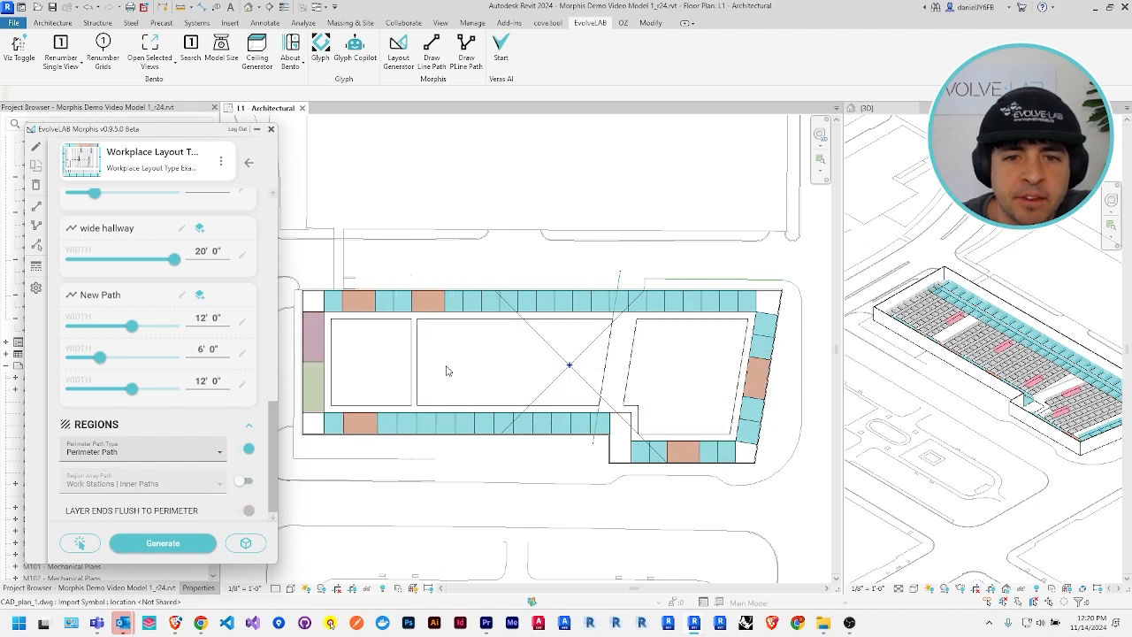
click(244, 481)
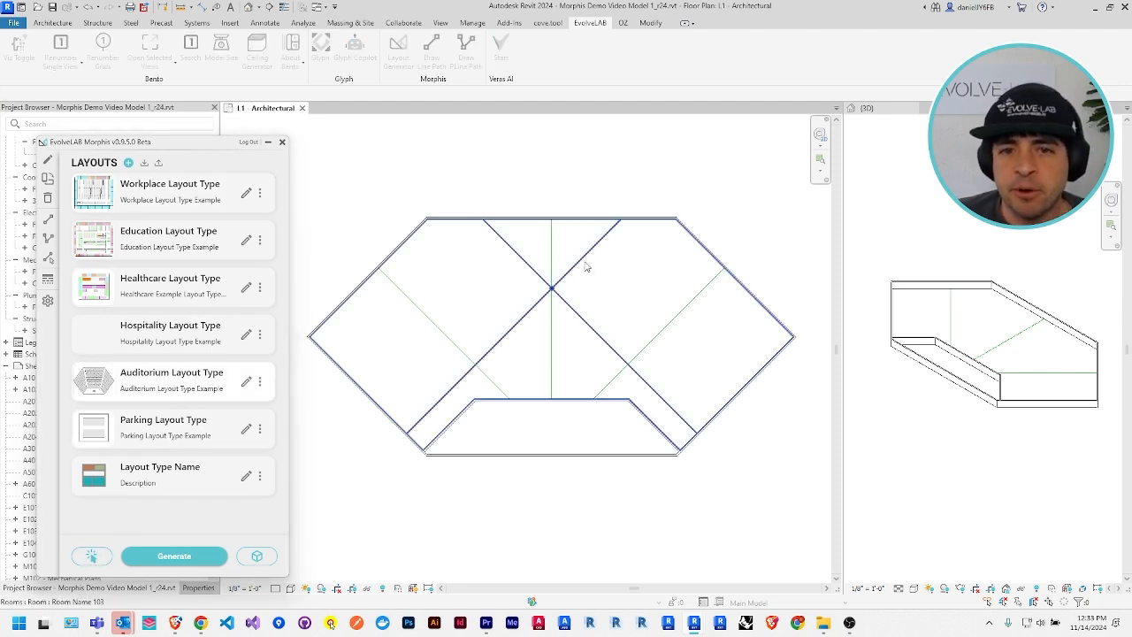
Generate auditorium seating inside the hexagonal room
click(173, 556)
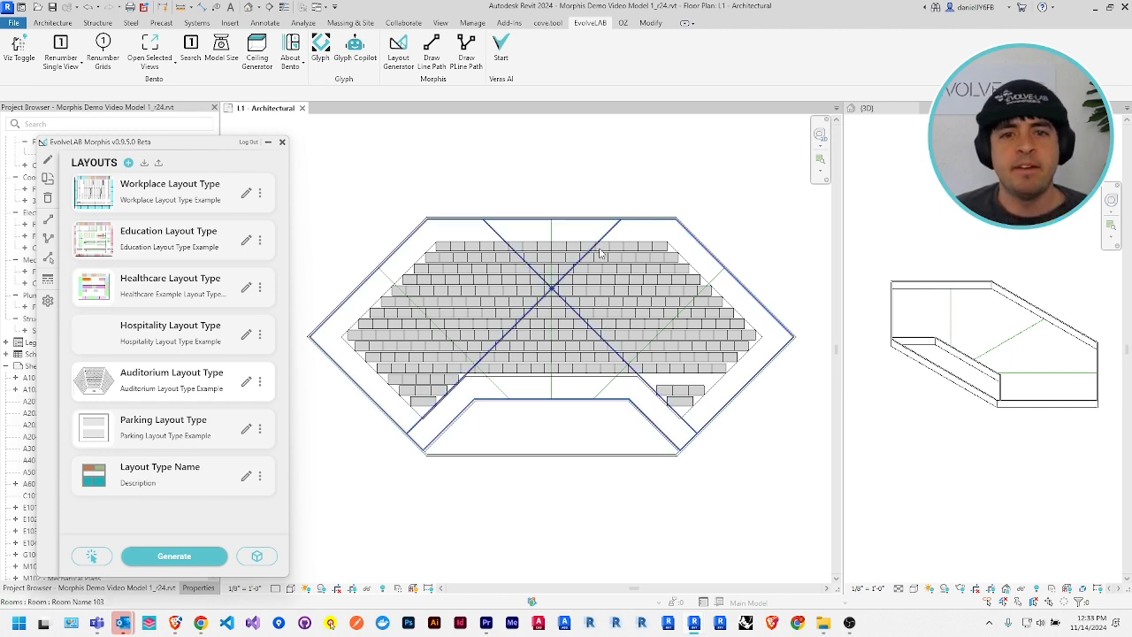
mouse_move(602, 255)
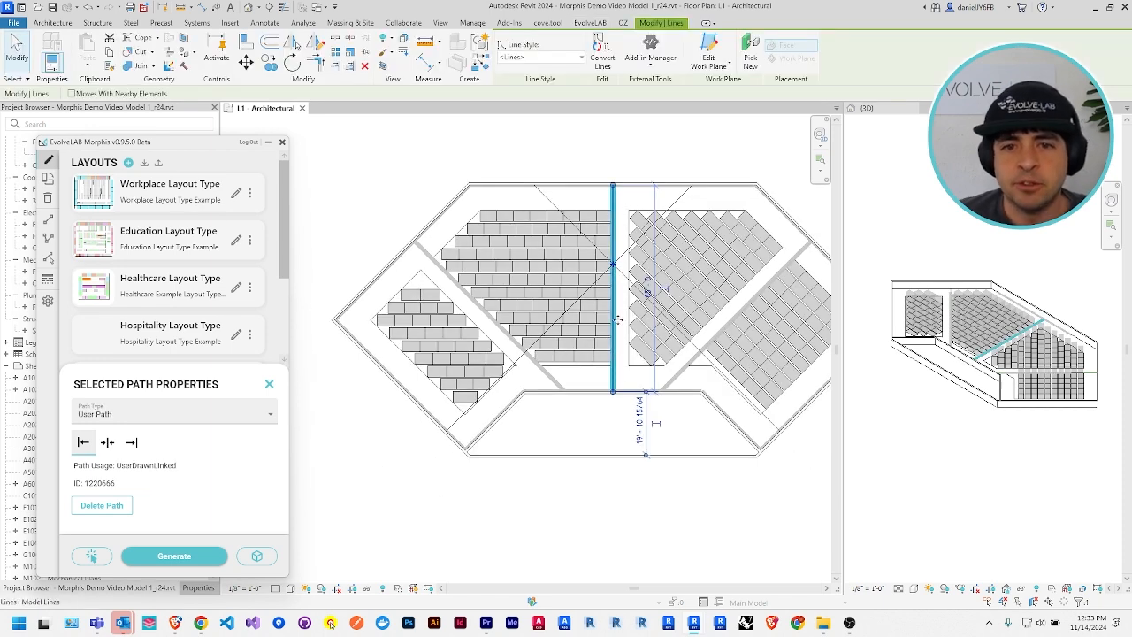
Regenerate the auditorium seating to split around the central aisle
click(106, 443)
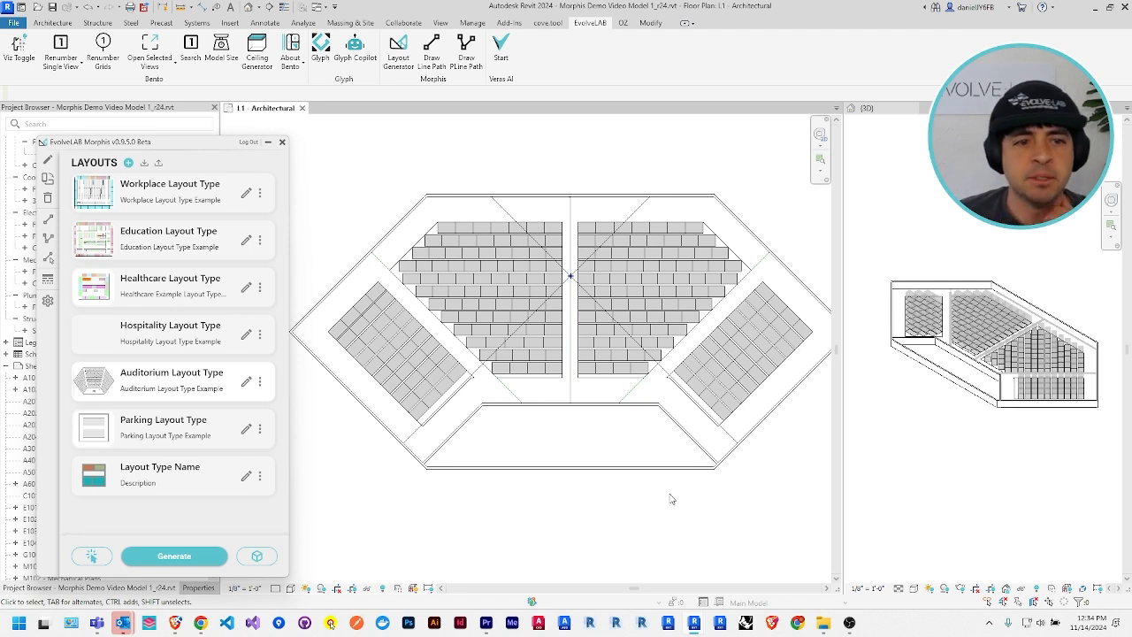
mouse_move(251, 391)
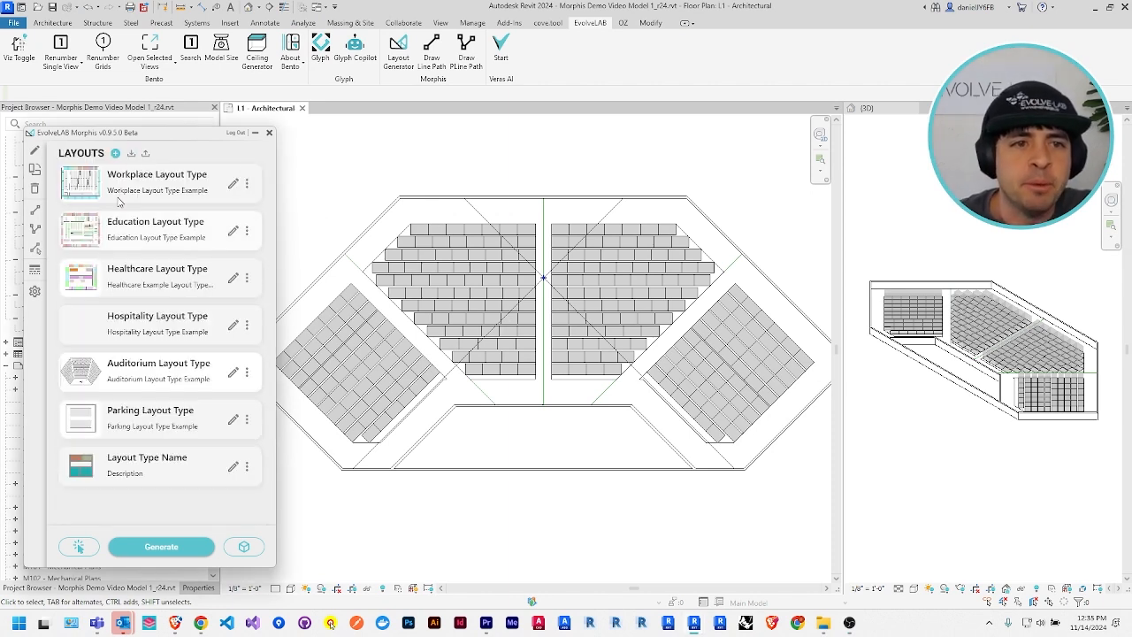
Export layouts with Workplace and Education layout types unchecked
click(145, 152)
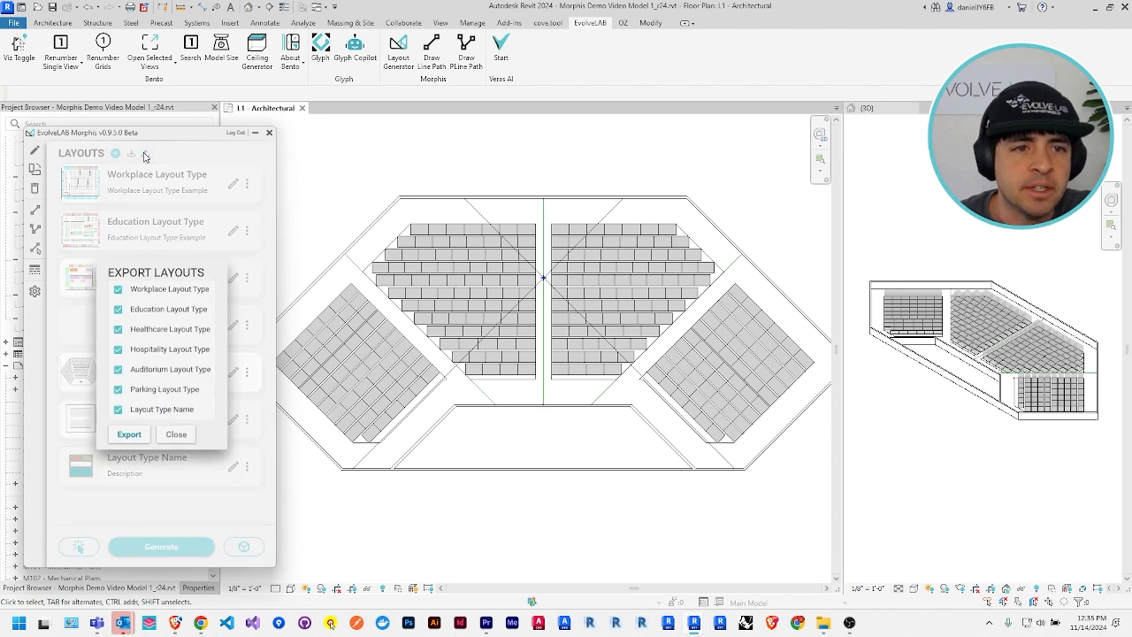
click(117, 308)
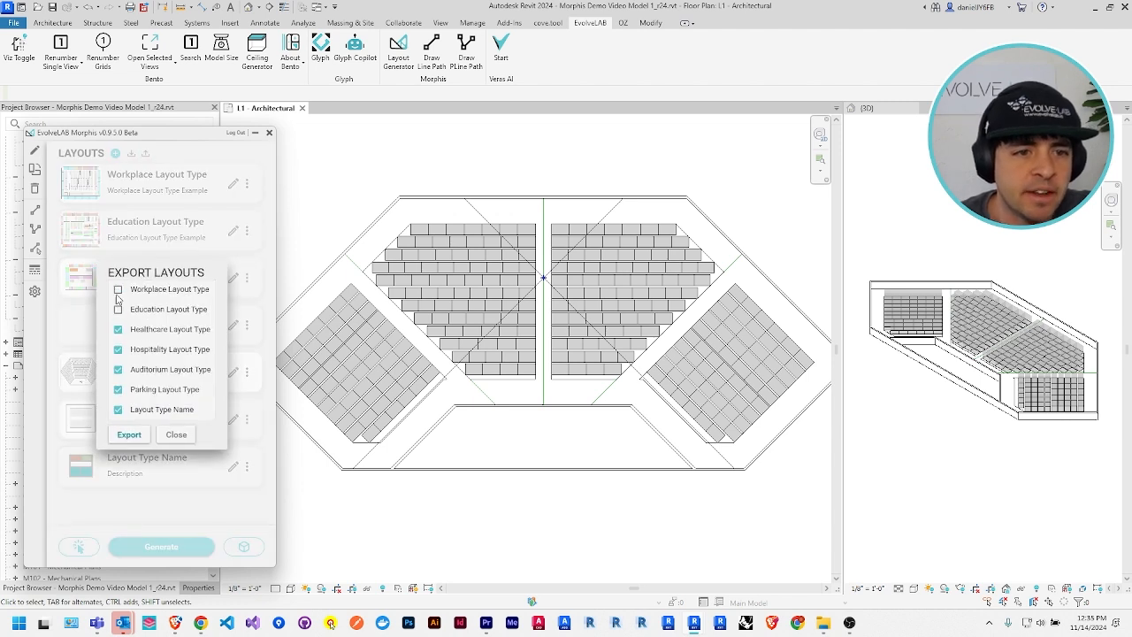
click(177, 435)
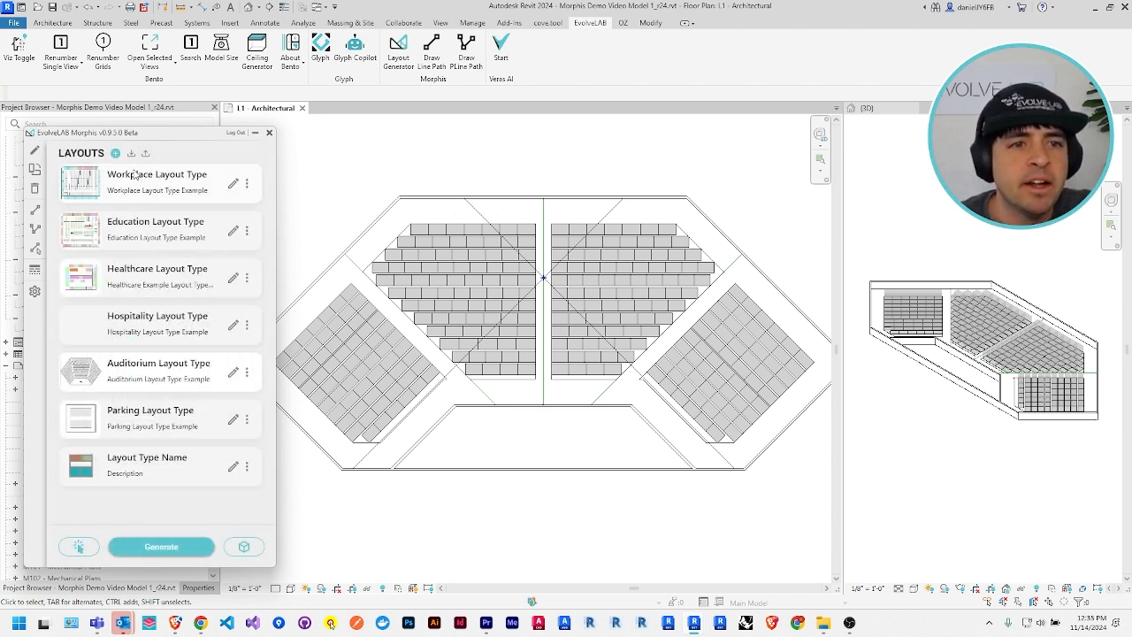
Start a layout import, cancel it, and go to the Workplace Layout Type settings
click(145, 153)
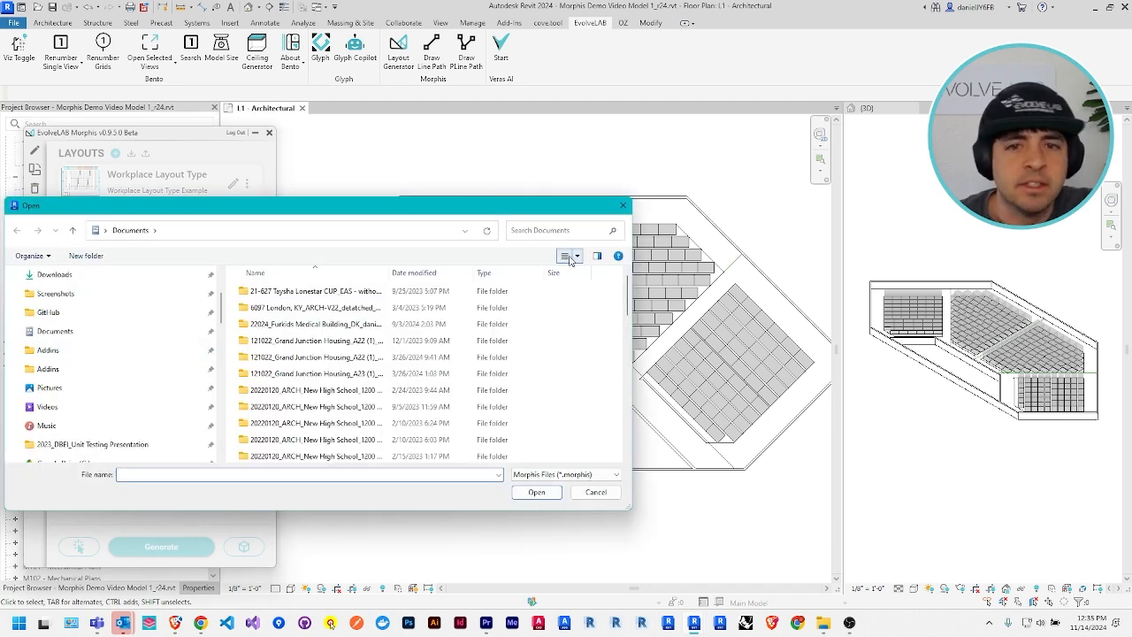
click(595, 492)
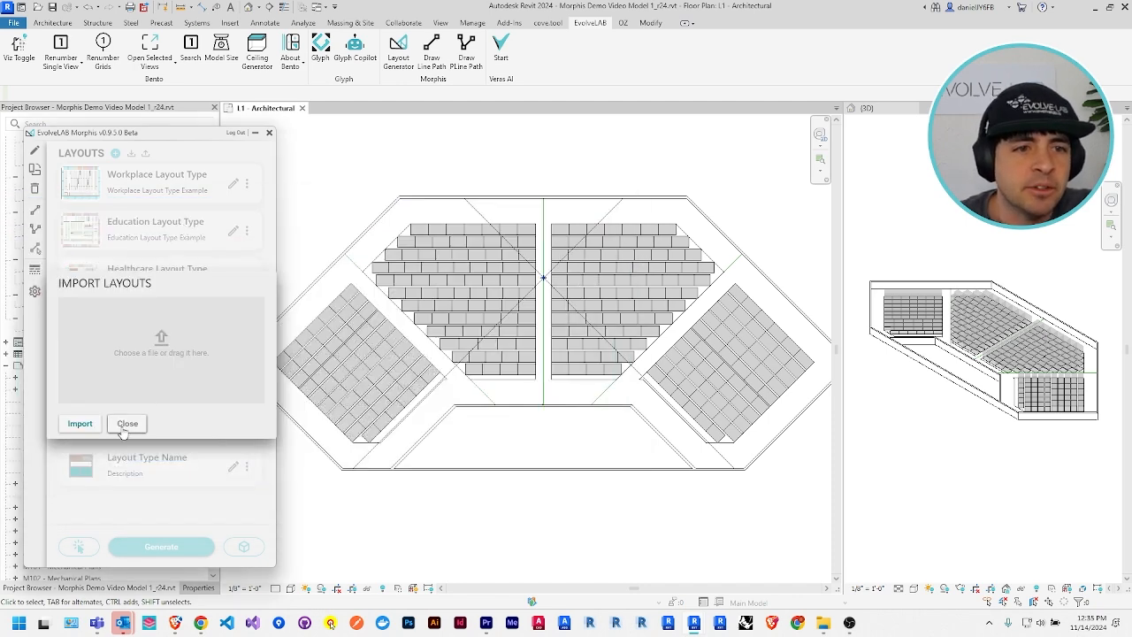
click(128, 423)
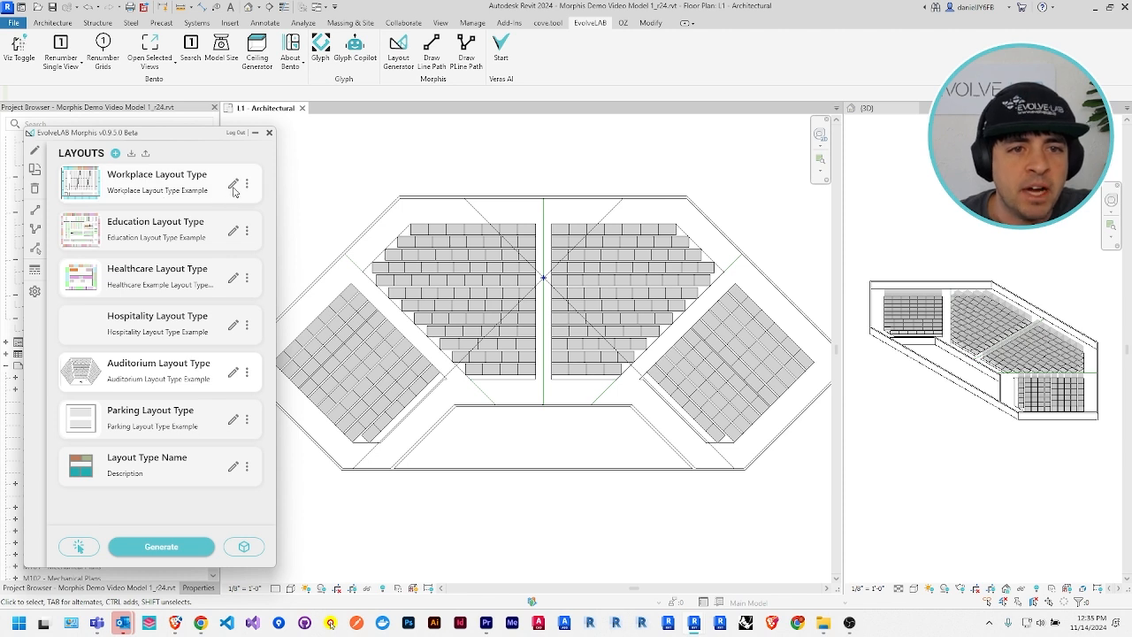
click(234, 184)
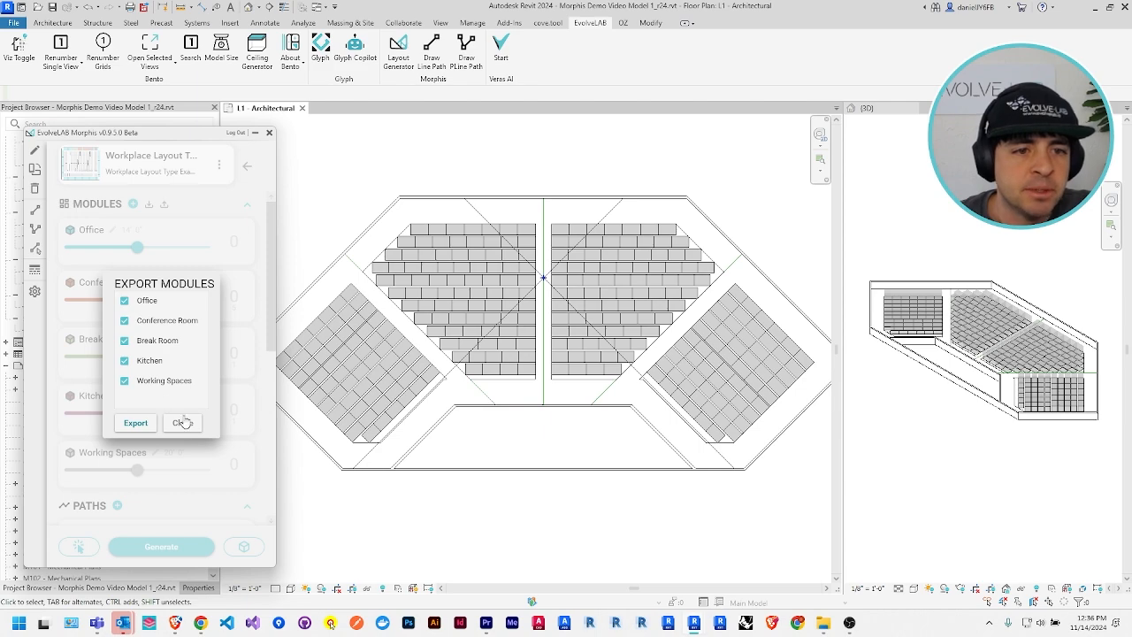
click(182, 421)
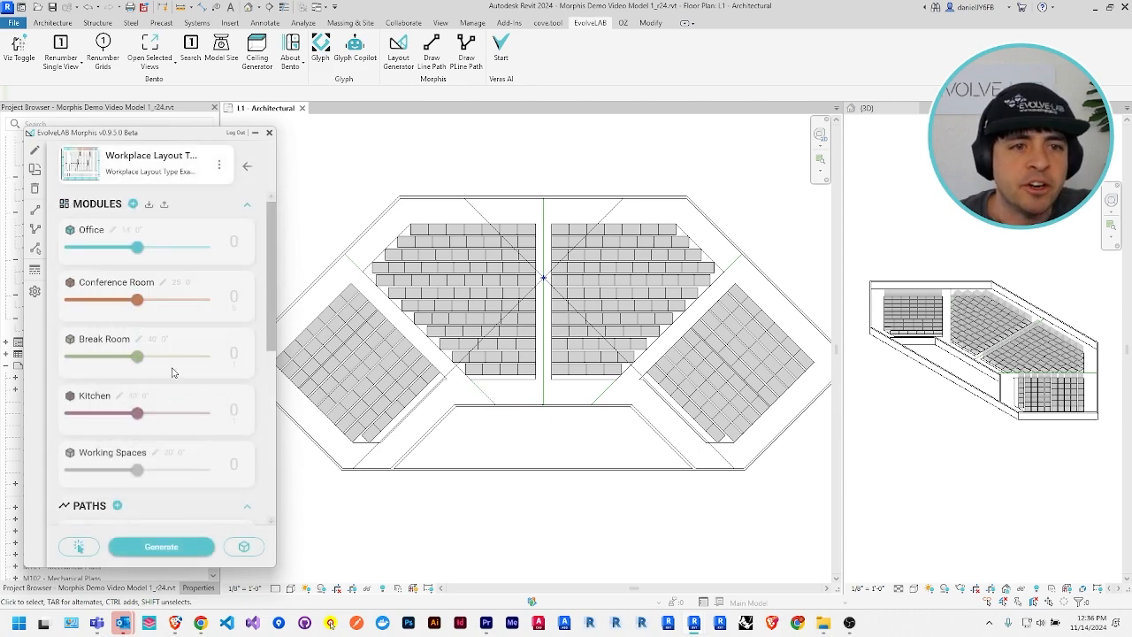